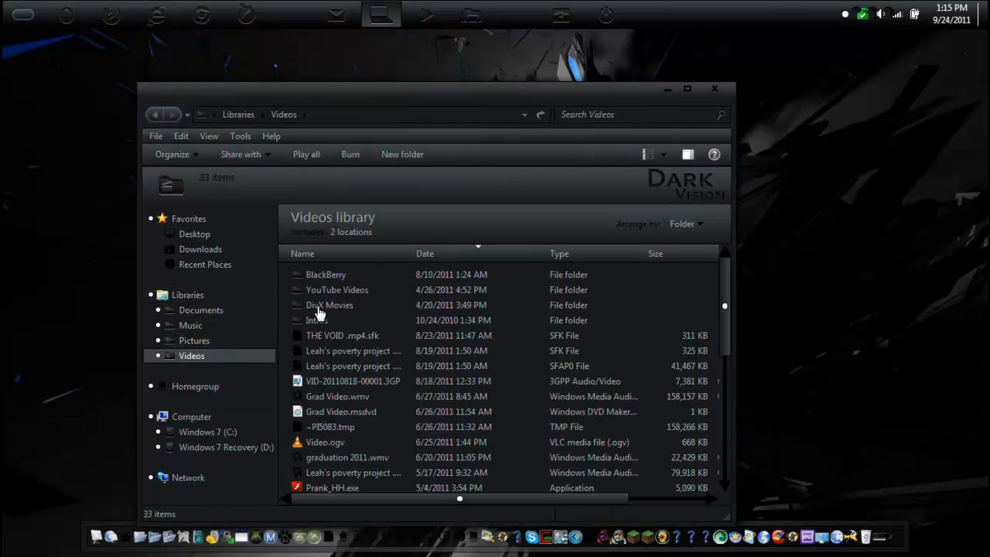
# - Open 'windows 7 to Mac.txt' from the YouTube Videos folder in Notepad
pyautogui.doubleClick(338, 289)
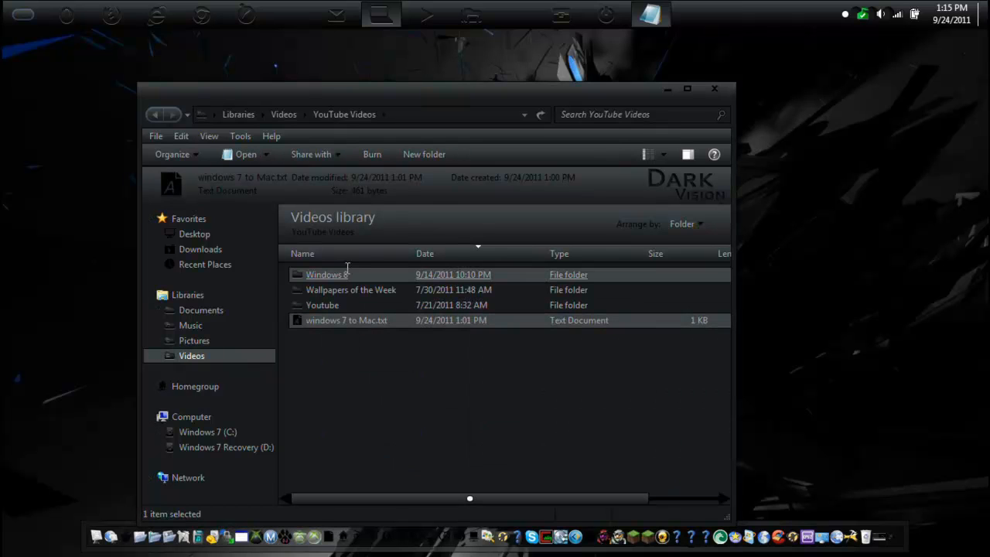
pyautogui.doubleClick(347, 320)
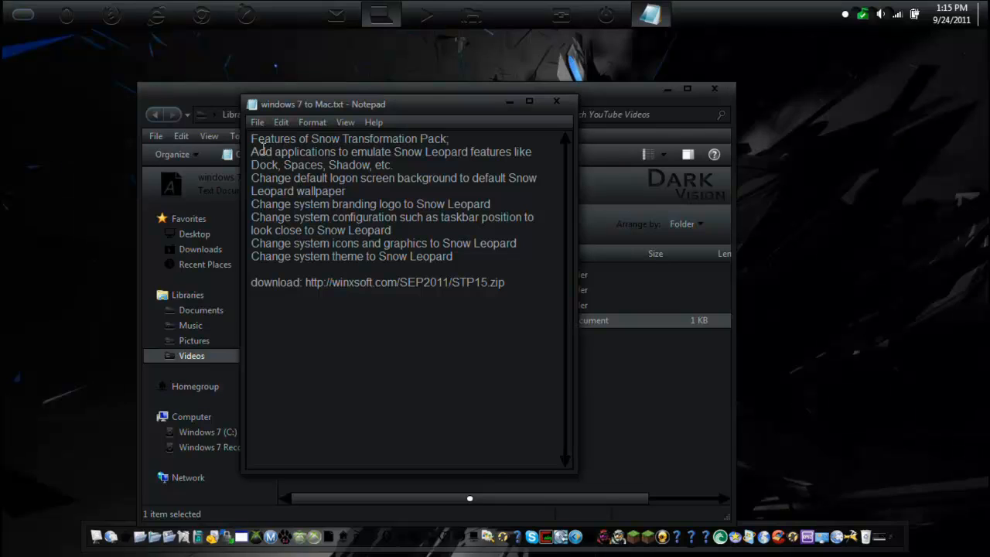
pyautogui.moveTo(383, 160)
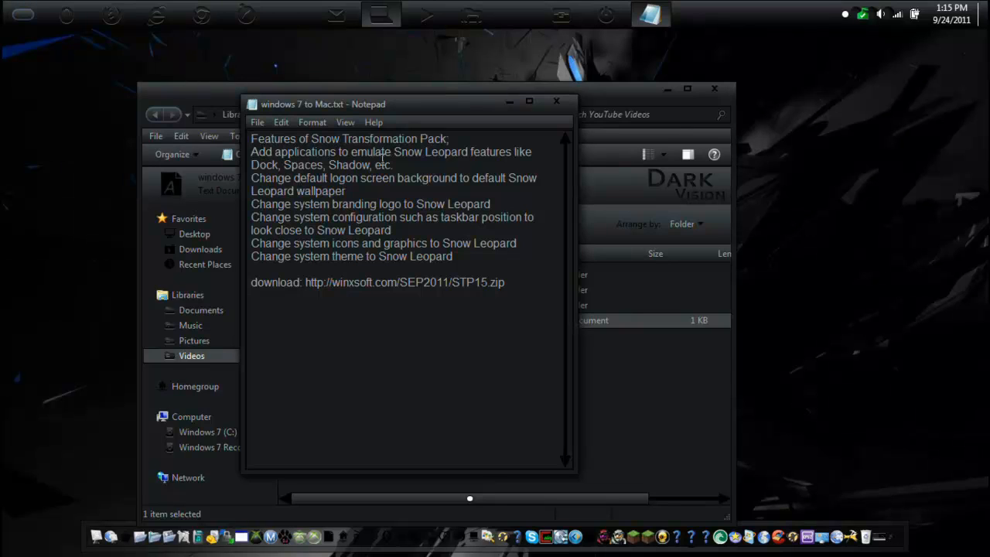
pyautogui.moveTo(476, 158)
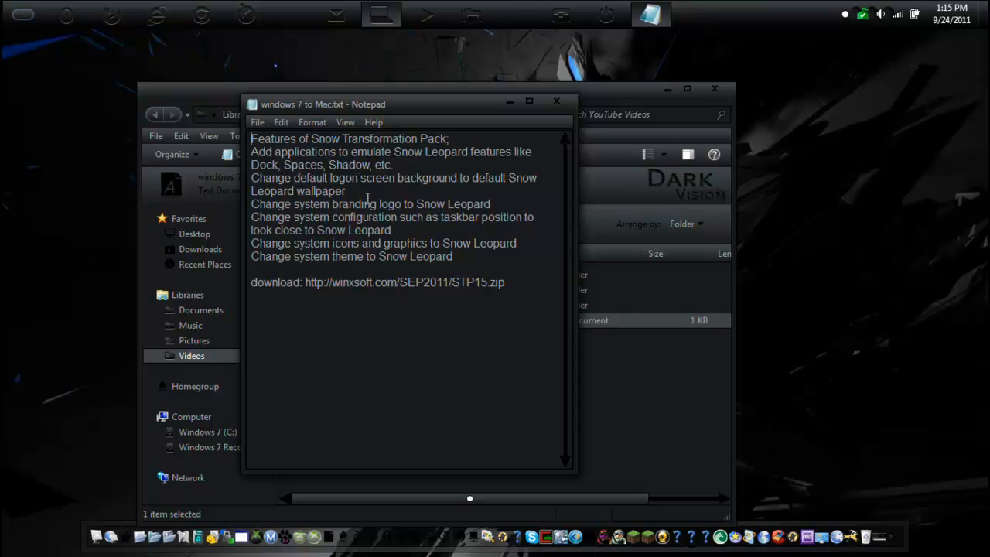
pyautogui.moveTo(410, 266)
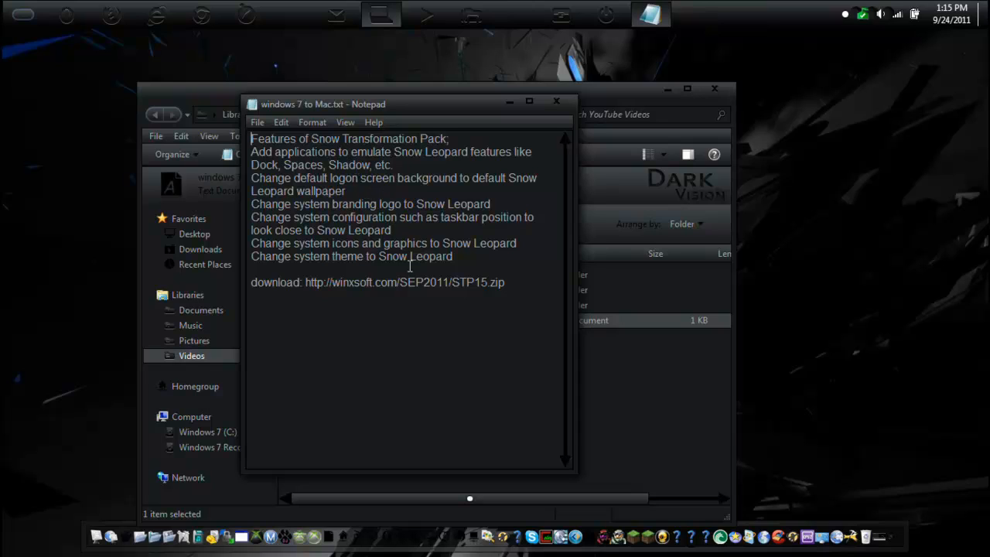
pyautogui.moveTo(443, 344)
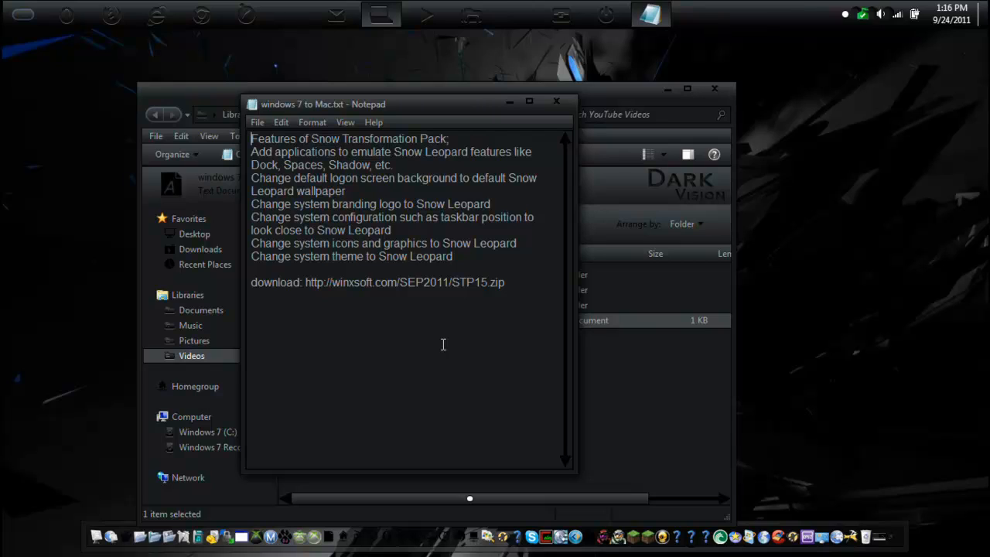
# - Close Notepad and extract STP15.zip into Downloads with Extract Here, selecting the installer
pyautogui.click(555, 102)
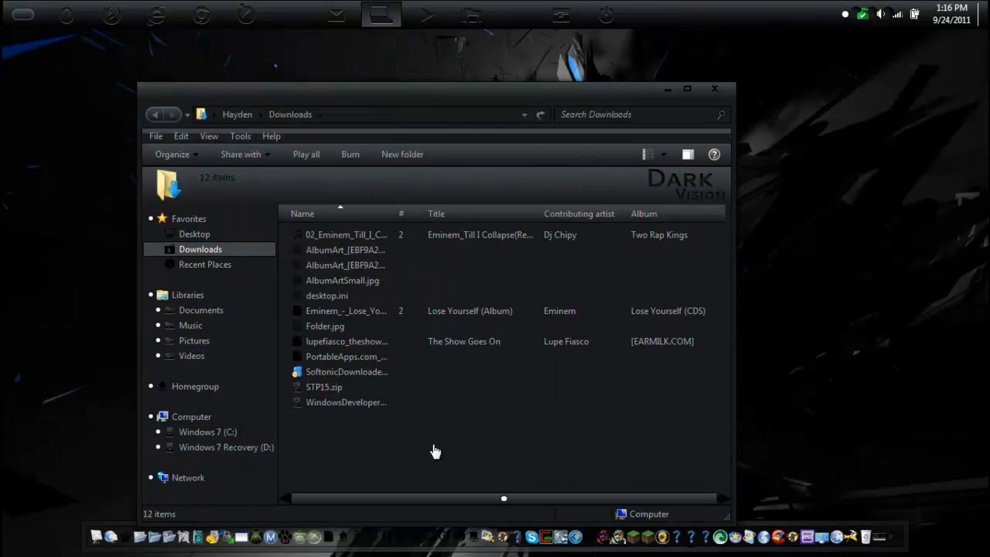
pyautogui.click(324, 387)
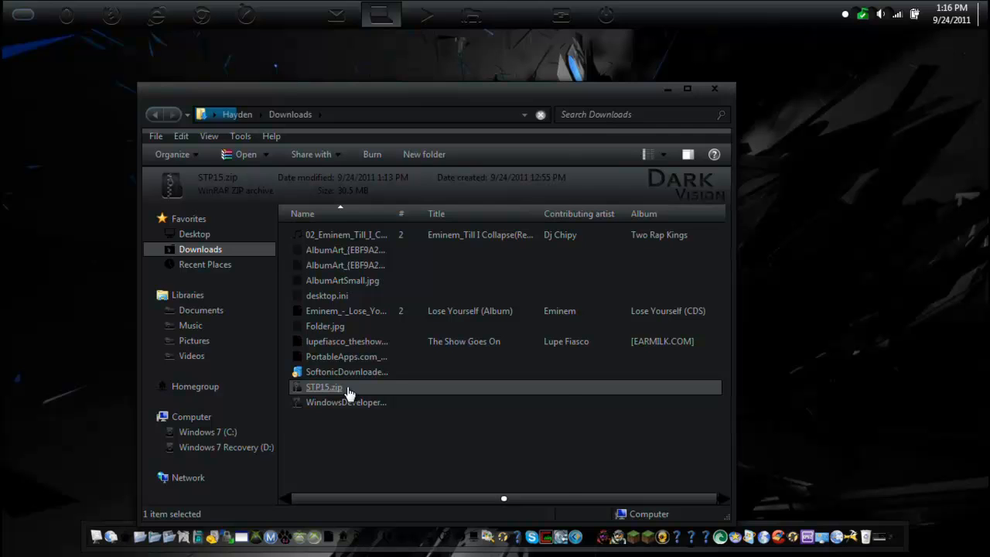
pyautogui.rightClick(325, 386)
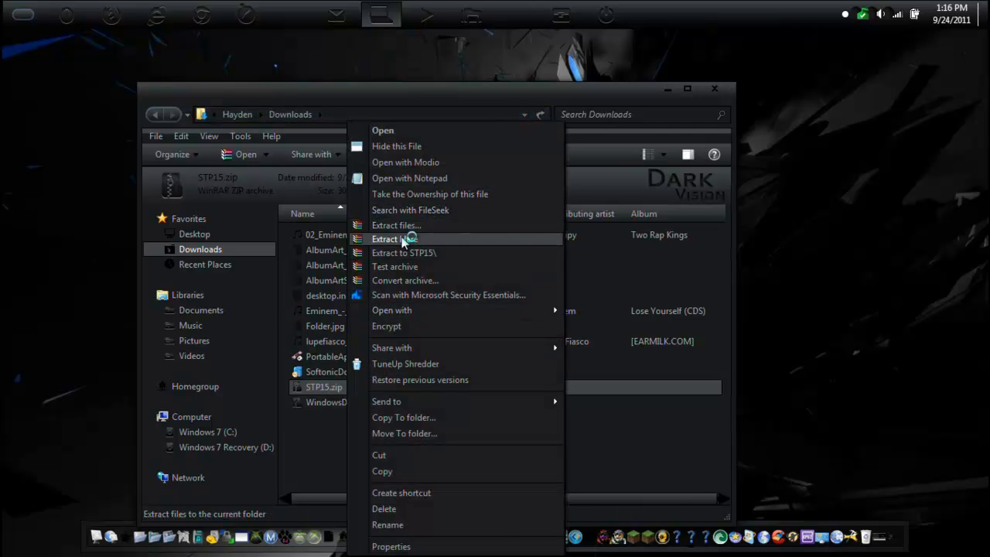
pyautogui.click(395, 238)
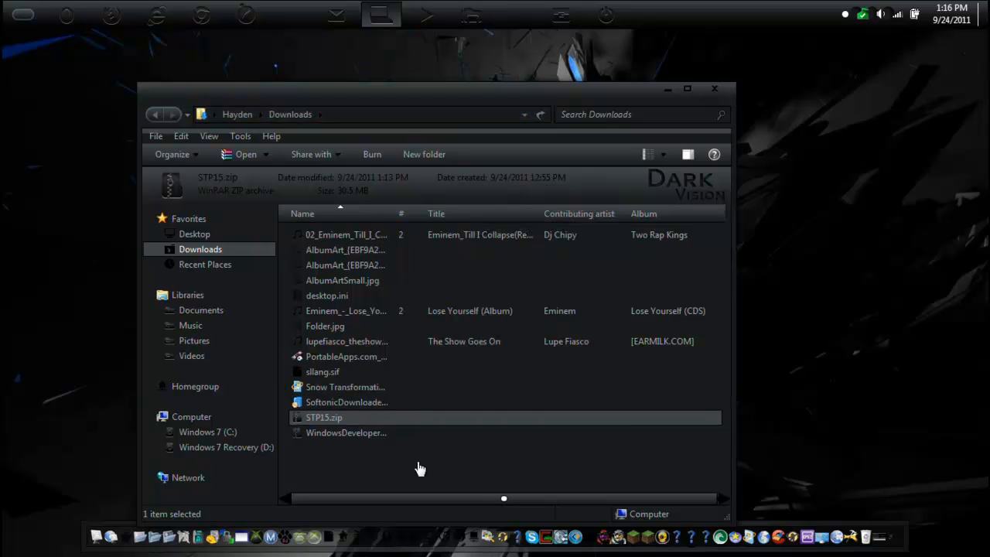
pyautogui.click(343, 386)
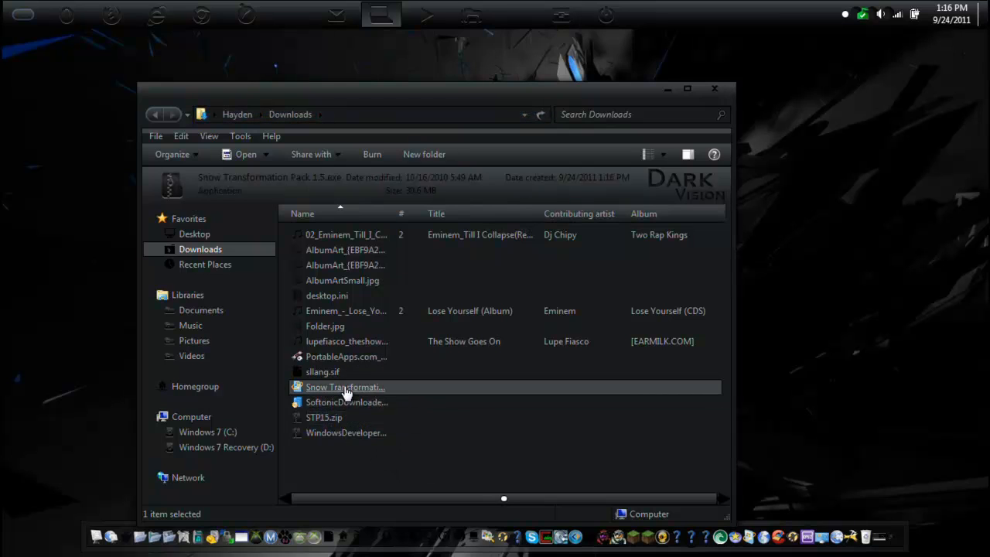
pyautogui.moveTo(347, 390)
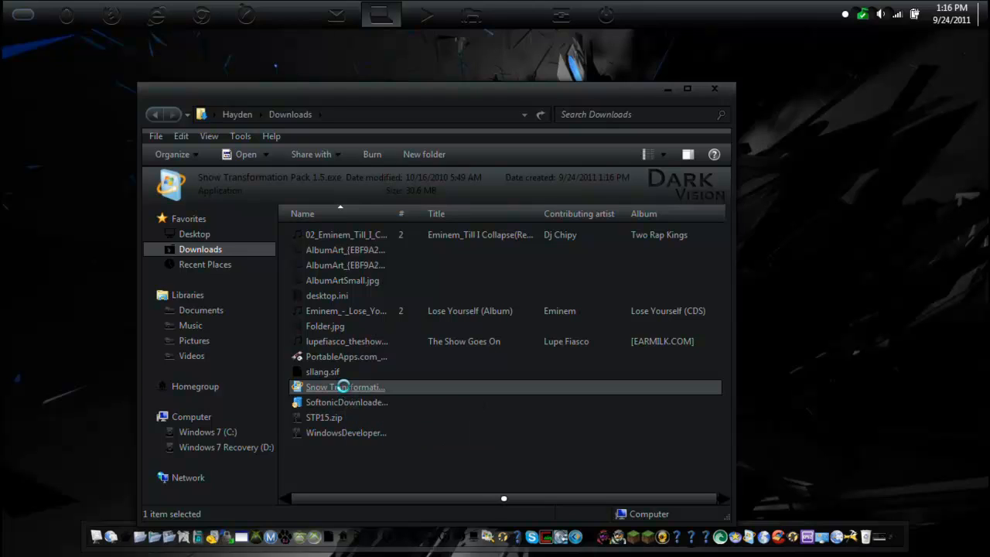
# - Launch the installer, decline Windows X's Live as home page, accept the license and reach Transformation Configuration
pyautogui.doubleClick(345, 387)
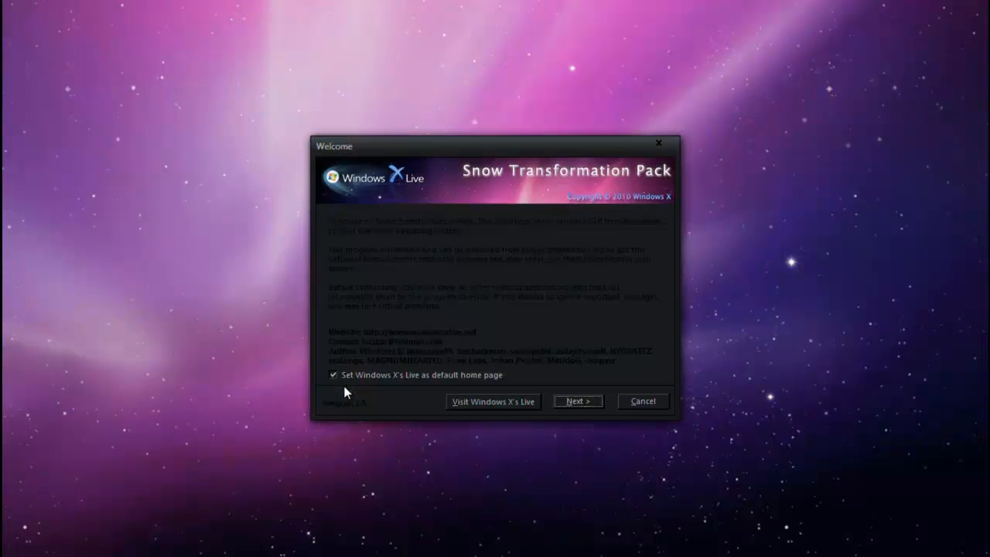
pyautogui.moveTo(432, 373)
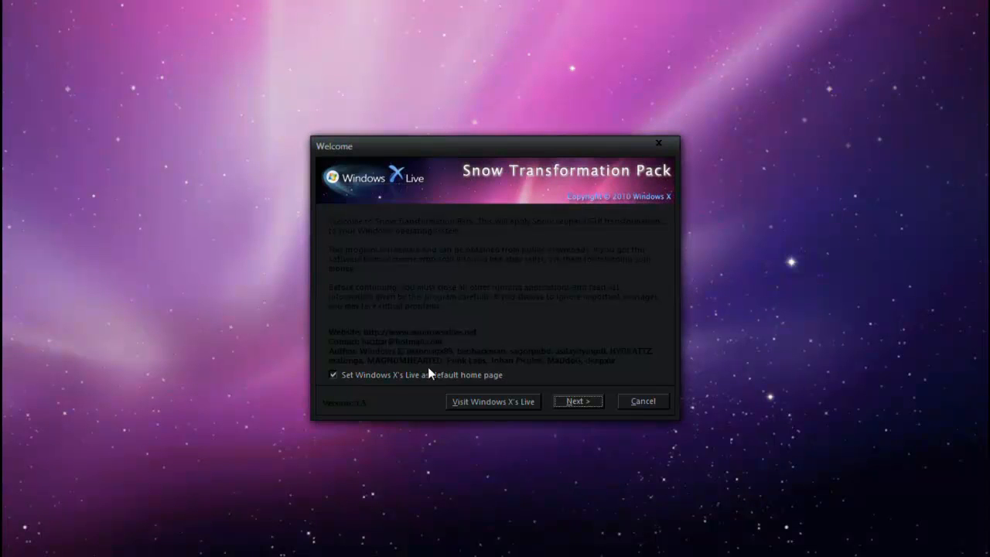
pyautogui.click(334, 375)
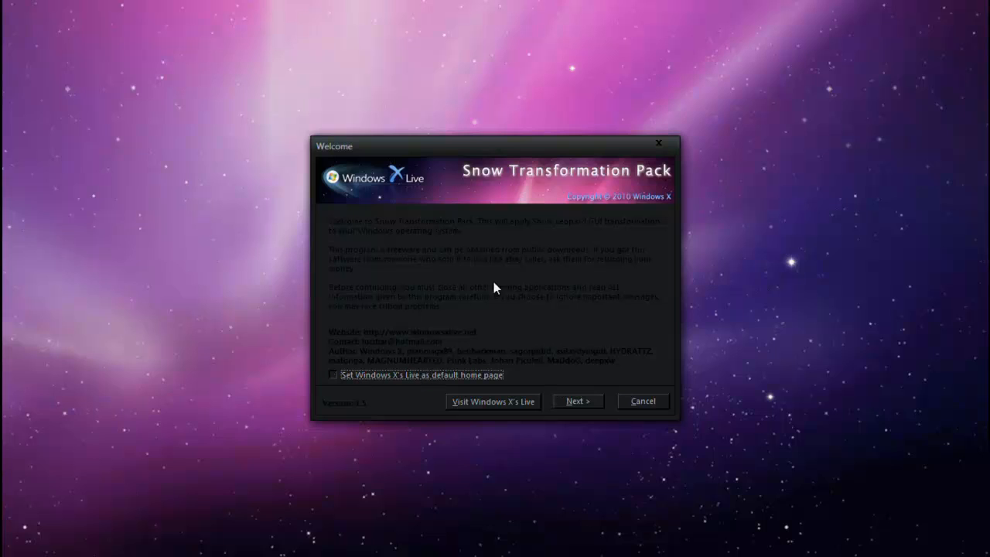
pyautogui.click(577, 401)
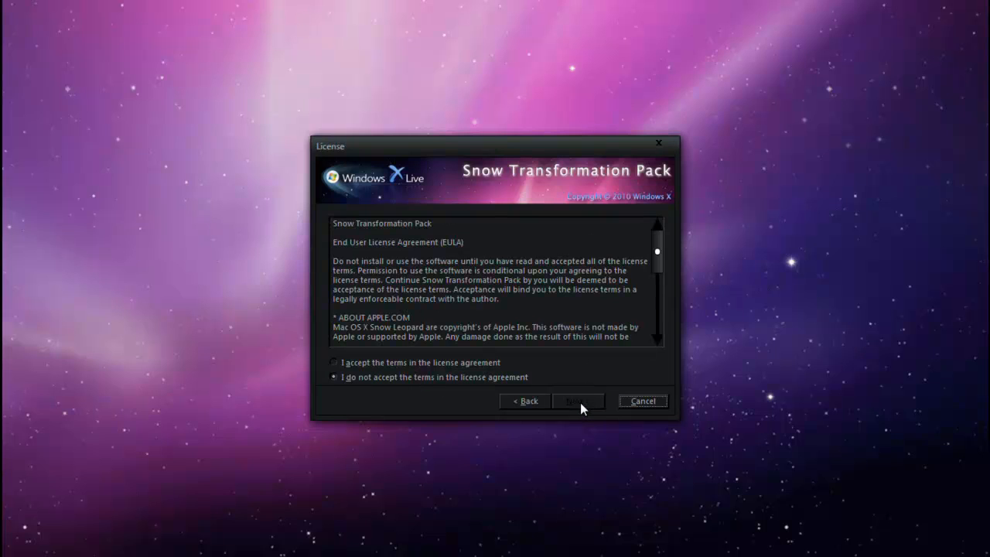
pyautogui.click(334, 362)
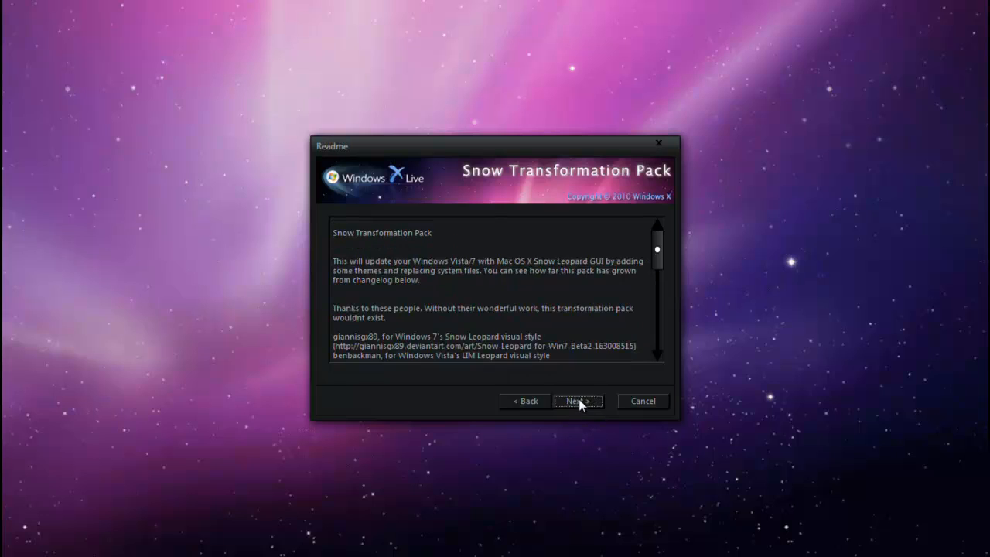
pyautogui.click(577, 401)
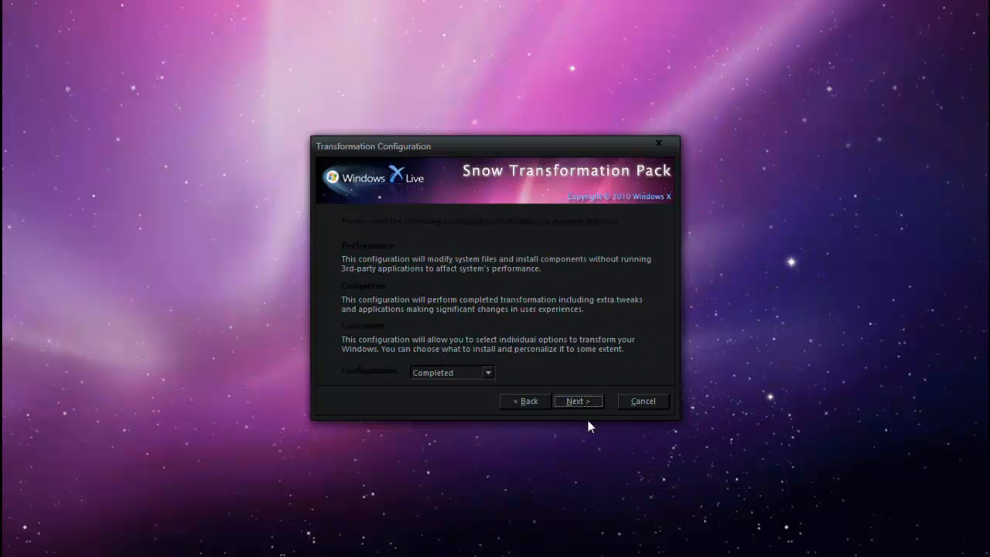
# - Keep the Completed configuration and advance to the Ready page
pyautogui.click(486, 371)
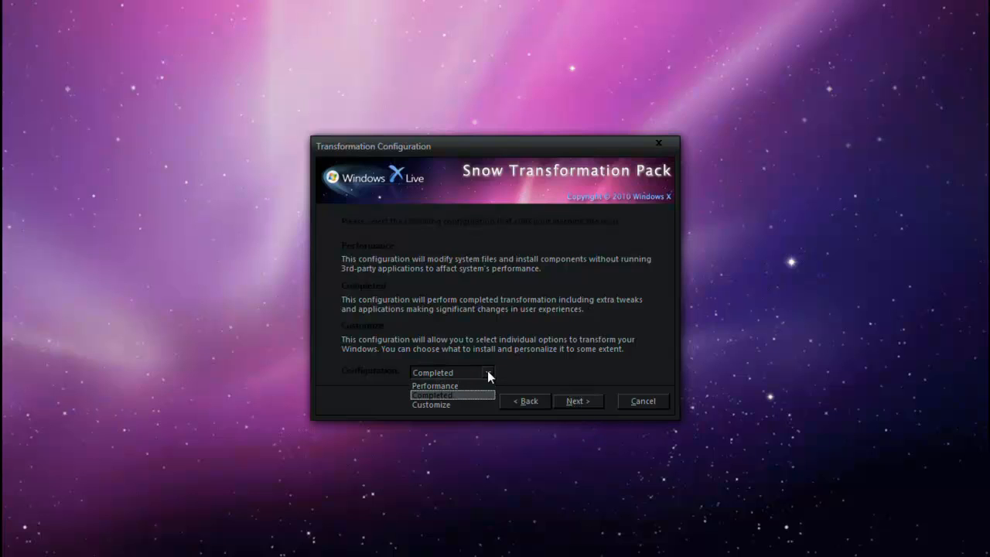
pyautogui.moveTo(476, 402)
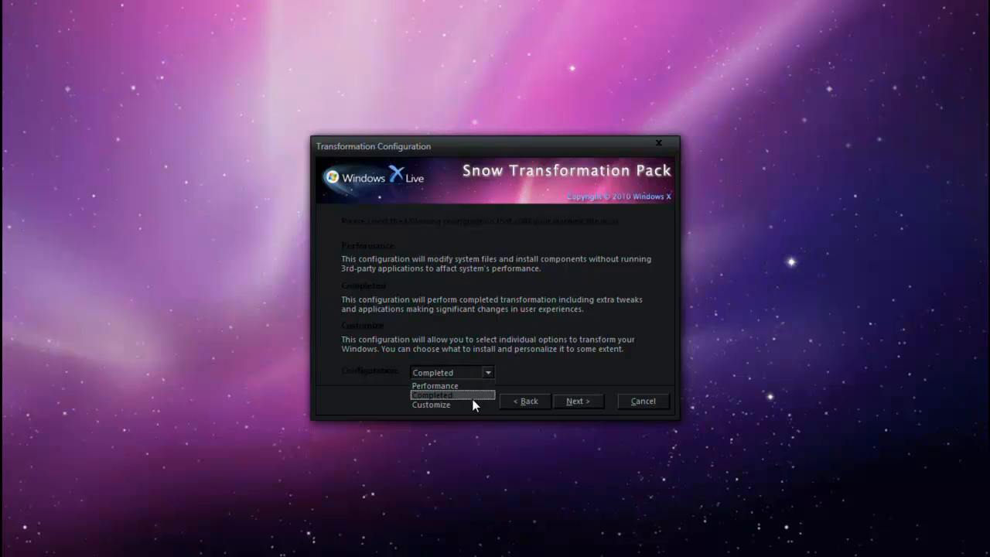
pyautogui.click(432, 396)
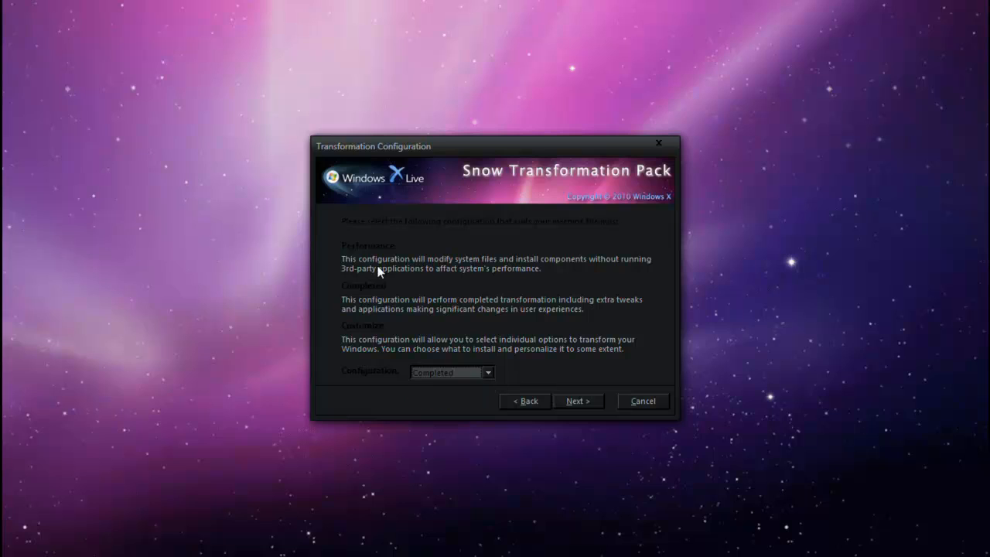
pyautogui.moveTo(371, 266)
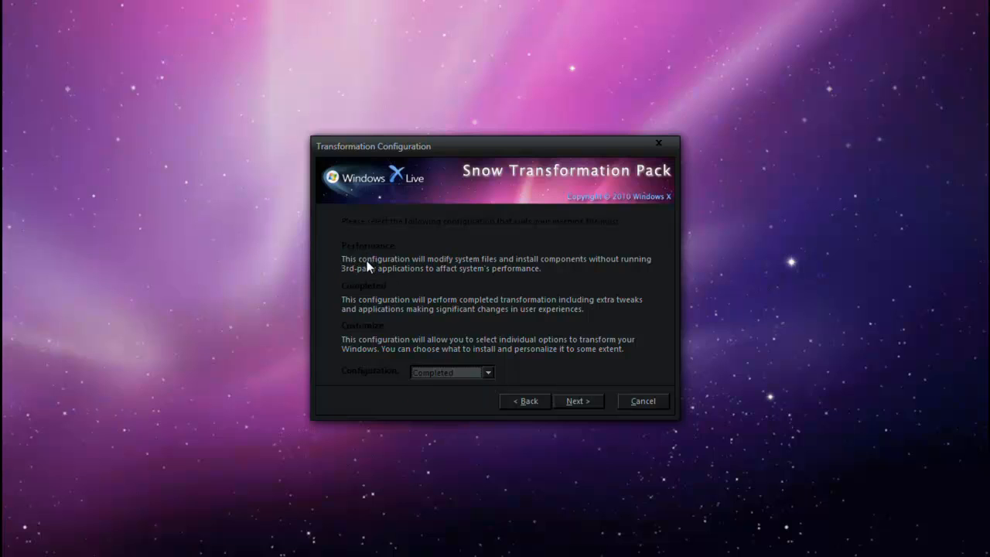
pyautogui.moveTo(619, 266)
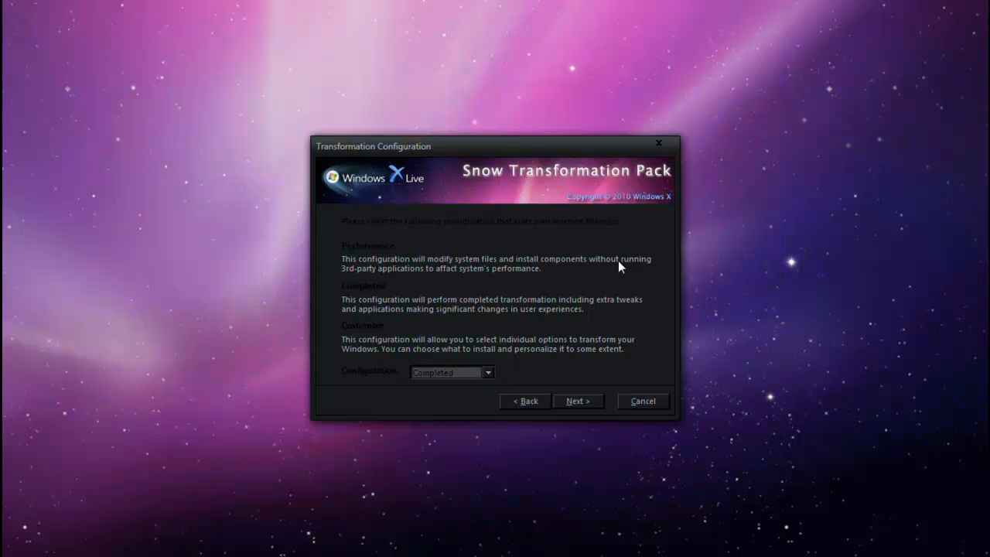
pyautogui.moveTo(457, 271)
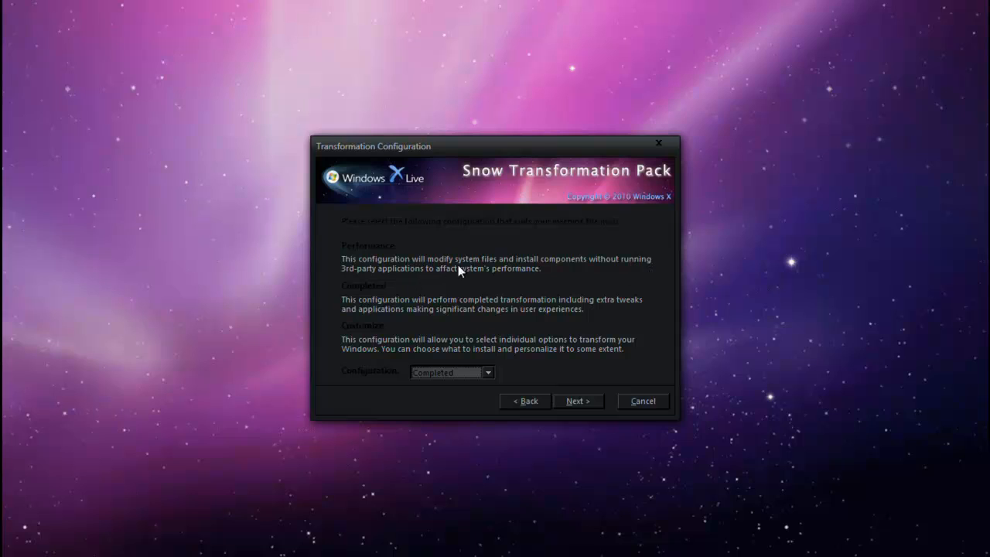
pyautogui.moveTo(416, 309)
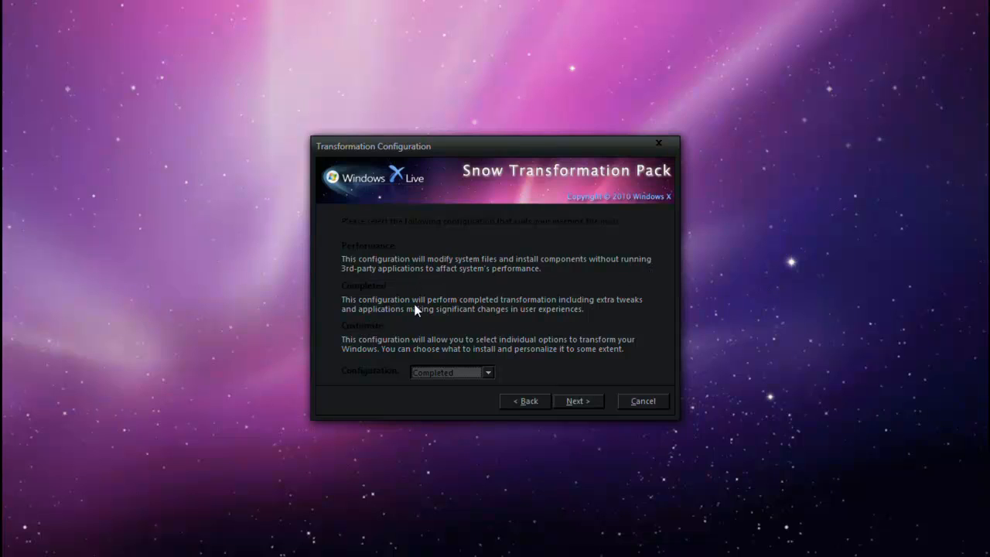
pyautogui.moveTo(452, 312)
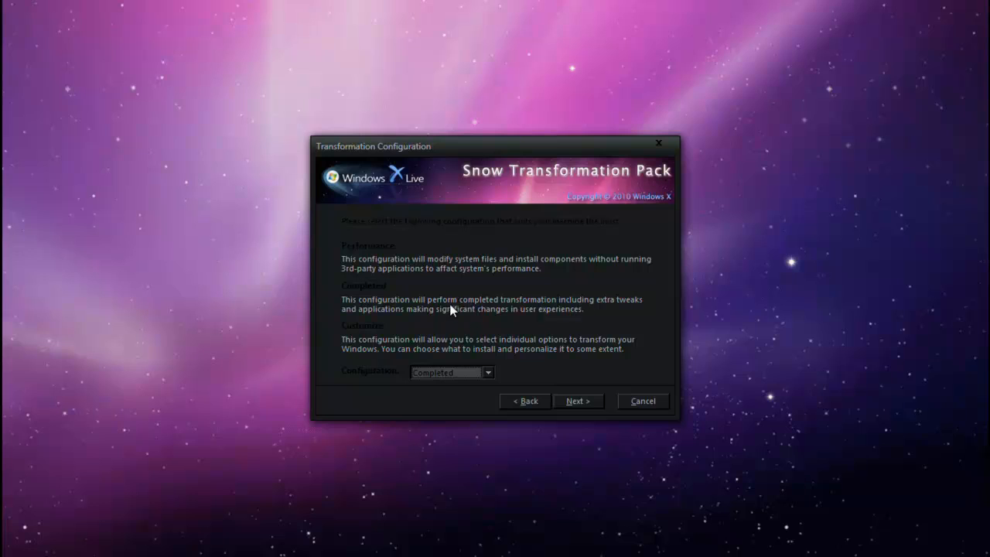
pyautogui.moveTo(467, 346)
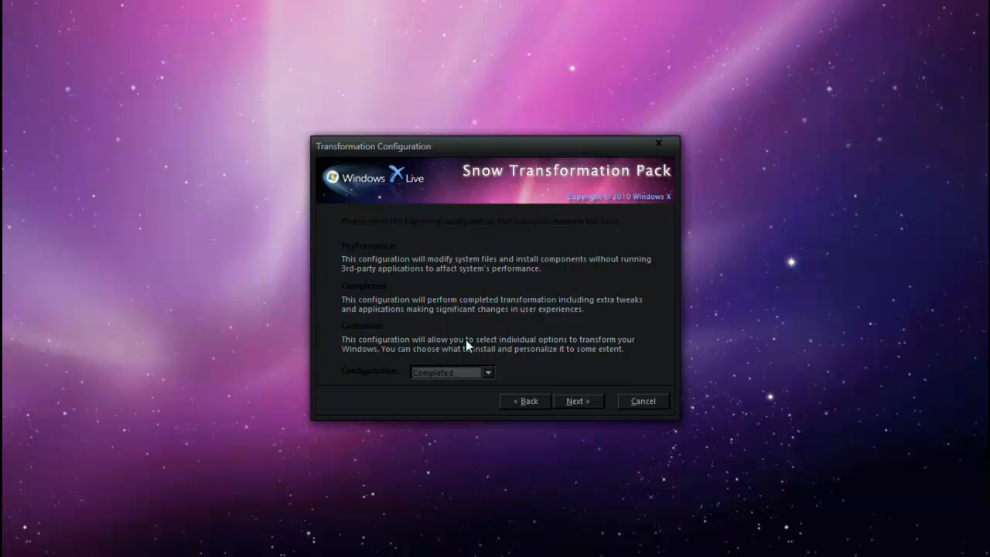
pyautogui.click(487, 371)
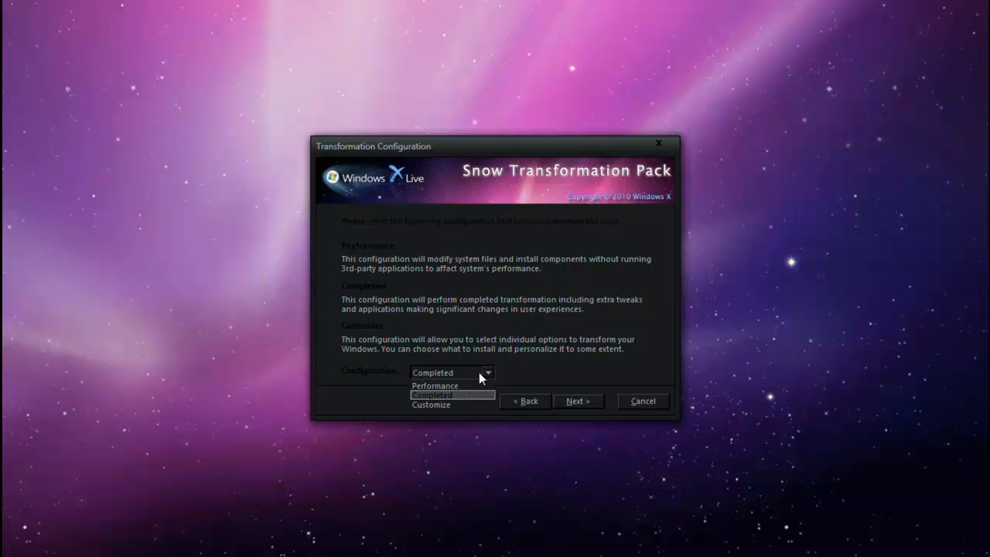
pyautogui.click(432, 395)
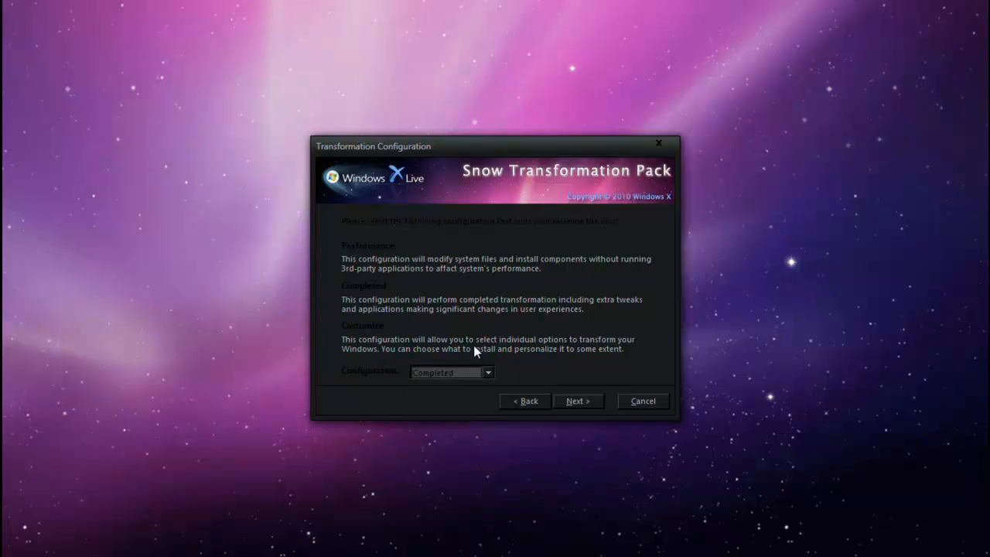
pyautogui.moveTo(498, 331)
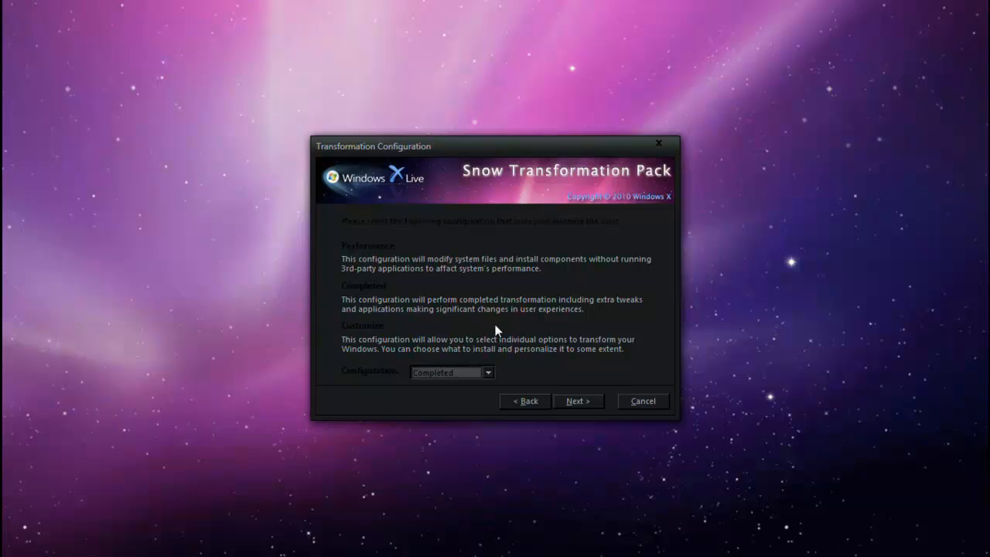
pyautogui.click(579, 401)
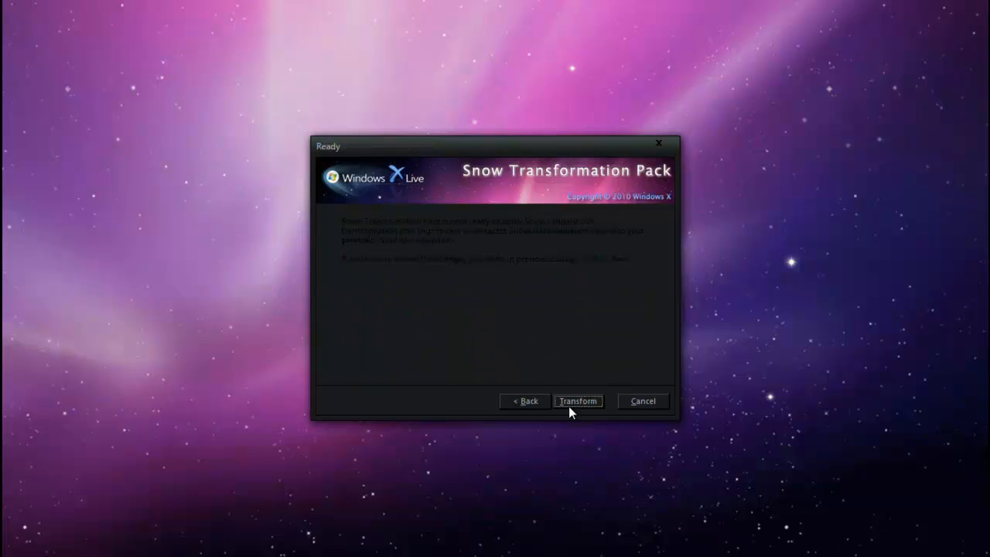
# - Start the transformation and let the file copying run to completion
pyautogui.click(577, 401)
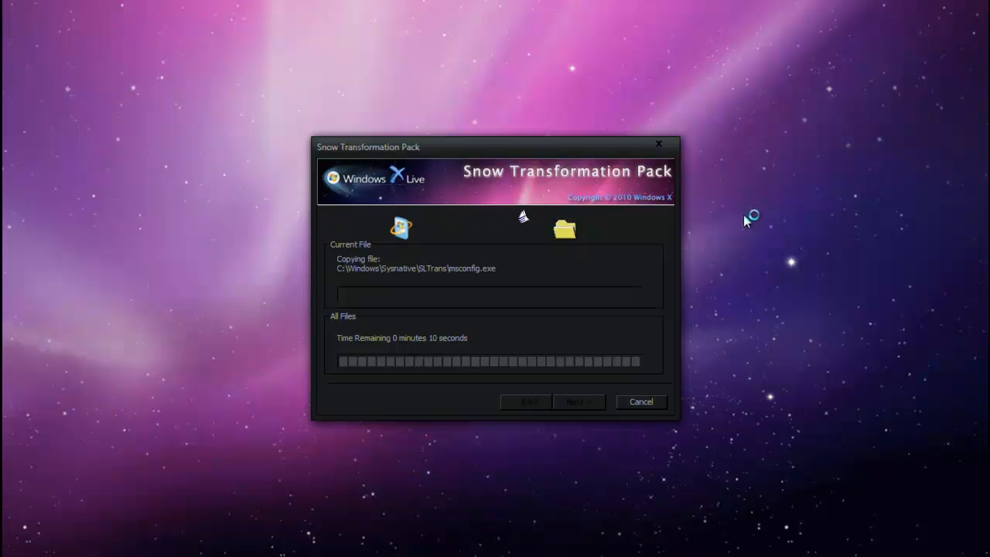
pyautogui.moveTo(746, 223)
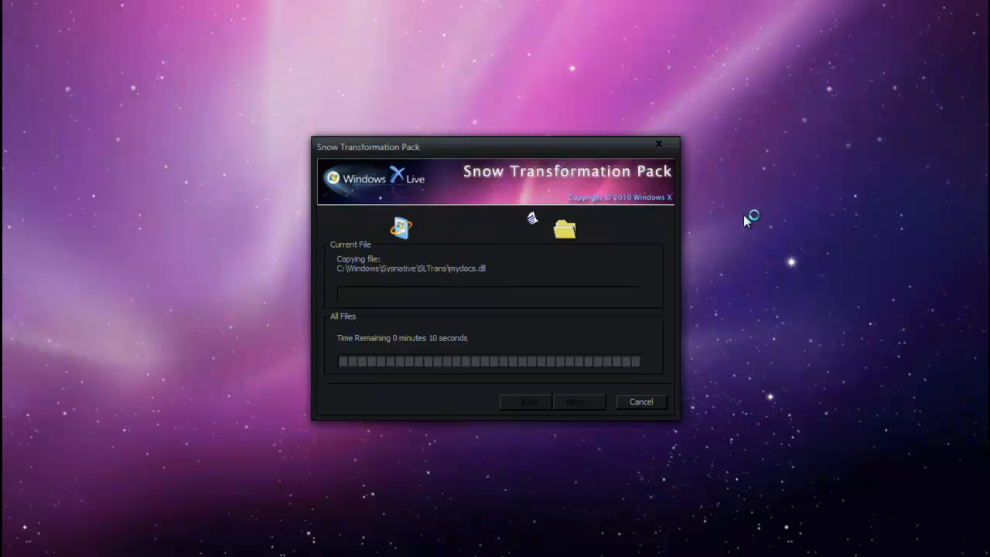
pyautogui.moveTo(745, 220)
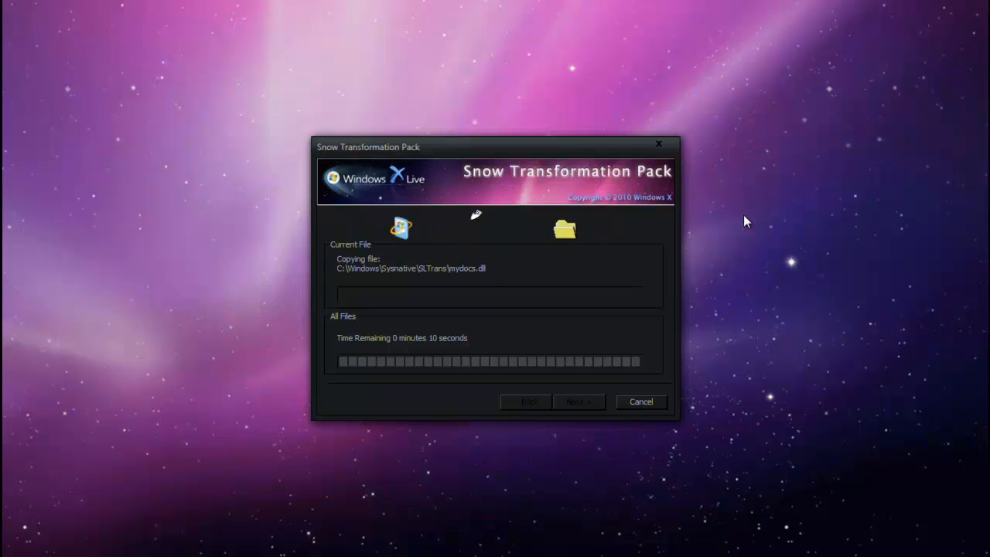
pyautogui.moveTo(750, 216)
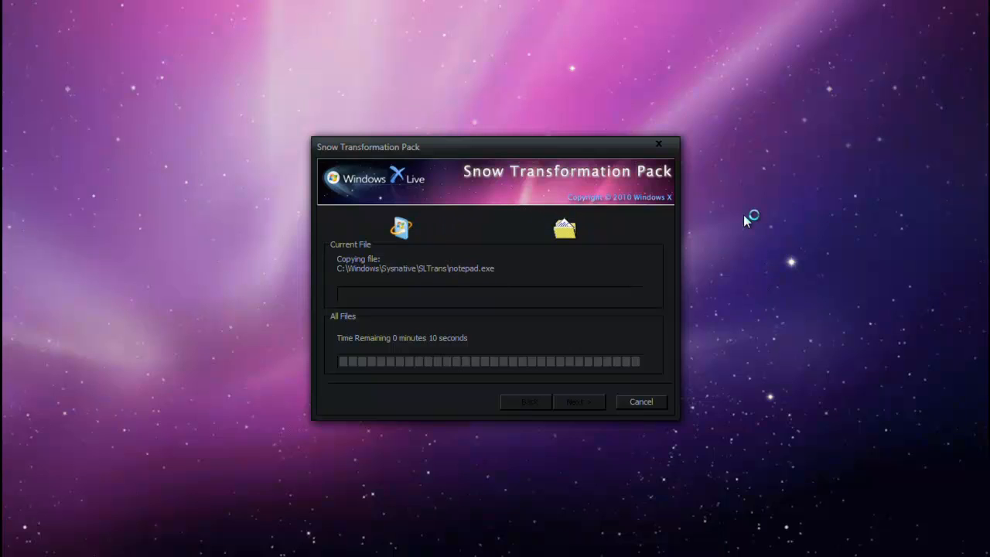
pyautogui.moveTo(492, 213)
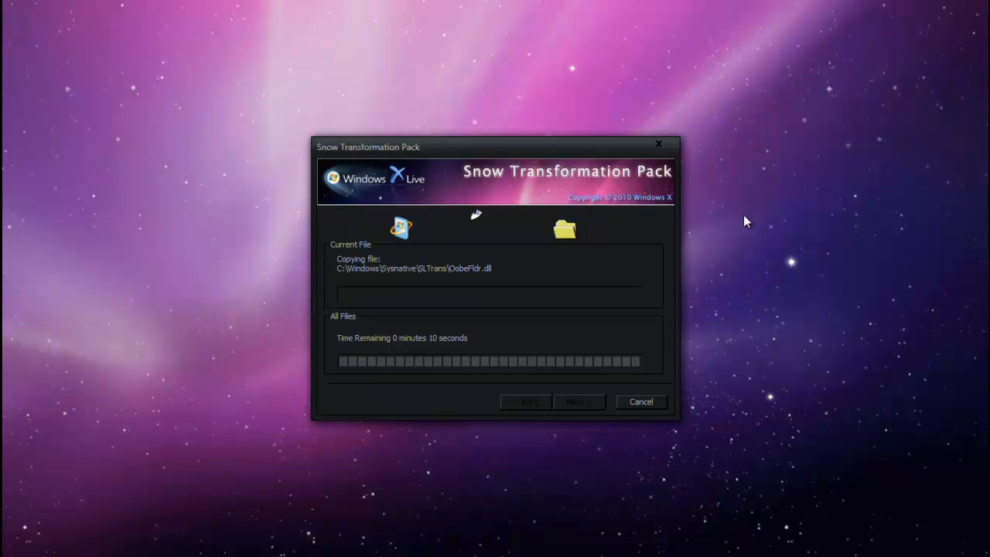
pyautogui.moveTo(750, 216)
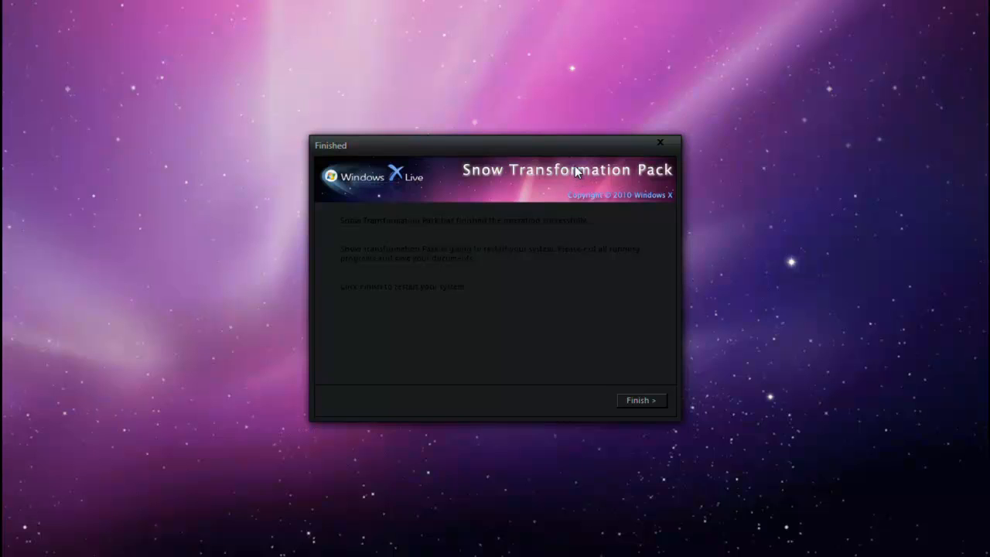
pyautogui.moveTo(617, 467)
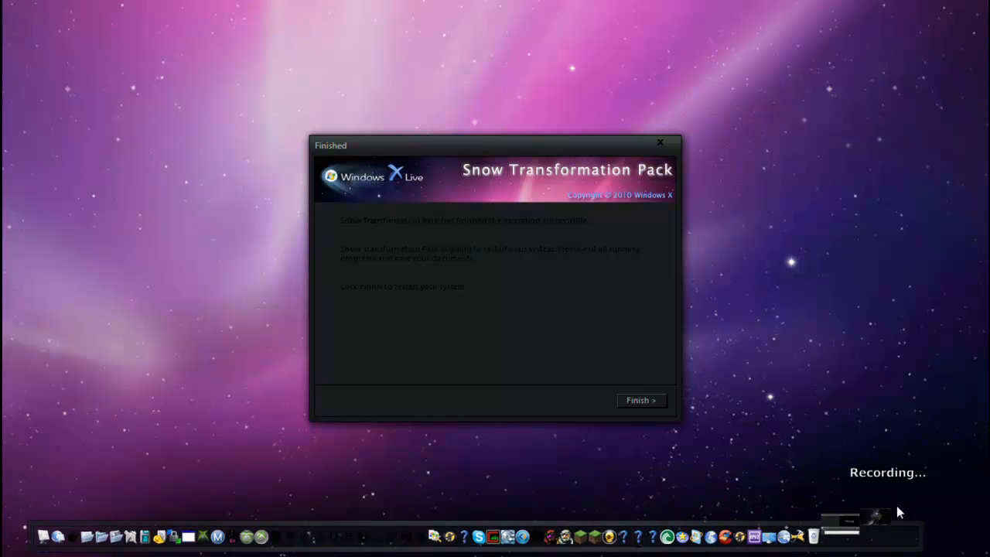
pyautogui.moveTo(857, 427)
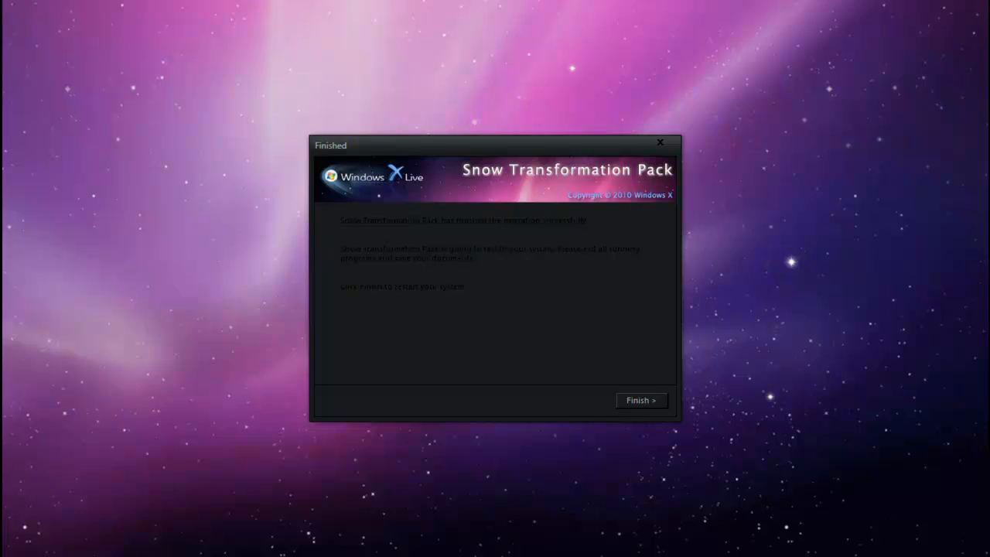
# - Finish and close the installer, leaving the Mac-style desktop with its dock
pyautogui.click(641, 399)
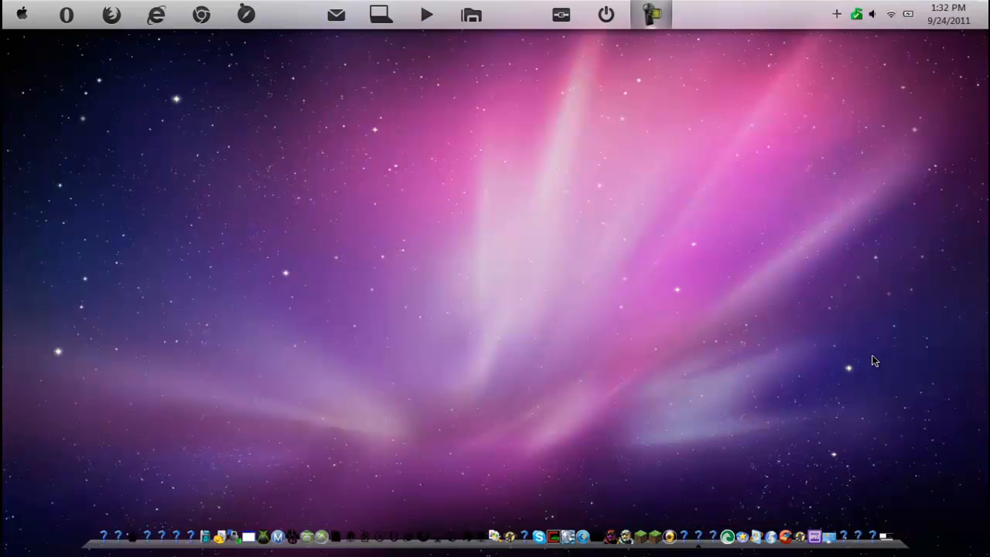
pyautogui.moveTo(687, 150)
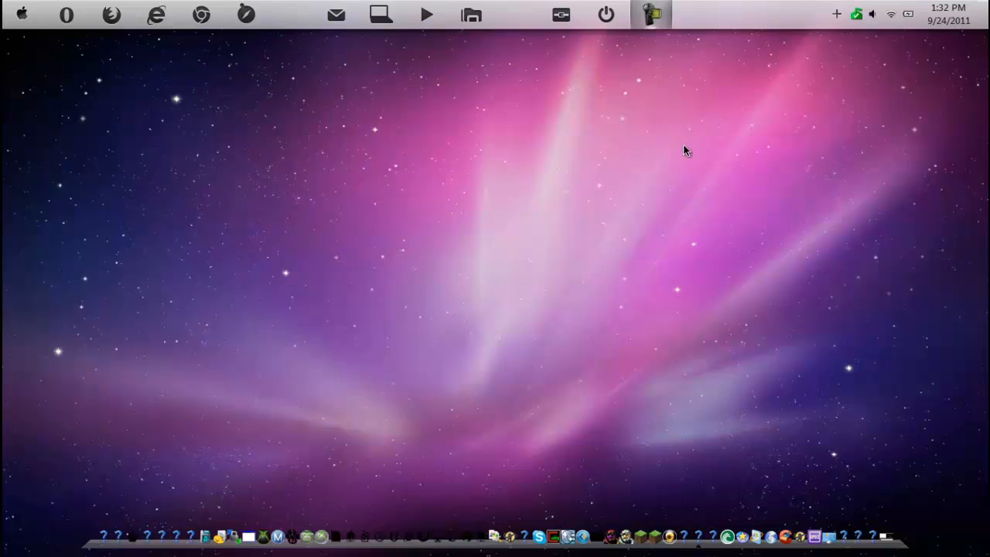
pyautogui.moveTo(563, 279)
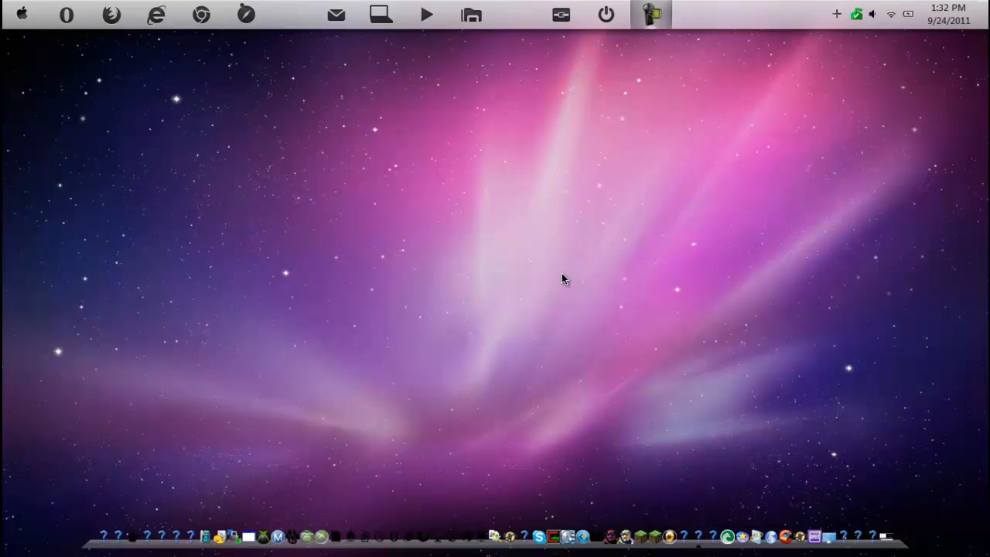
pyautogui.moveTo(68, 549)
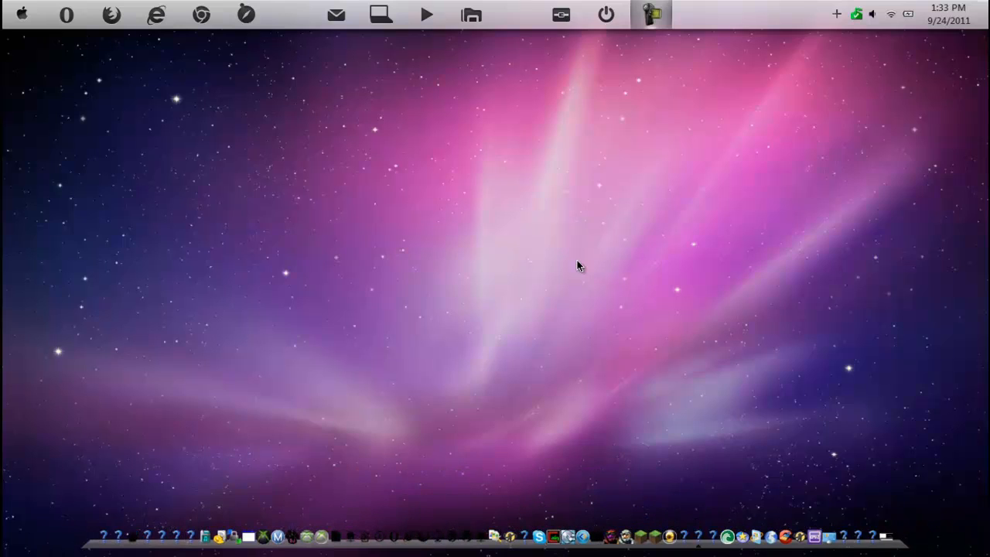
pyautogui.moveTo(572, 260)
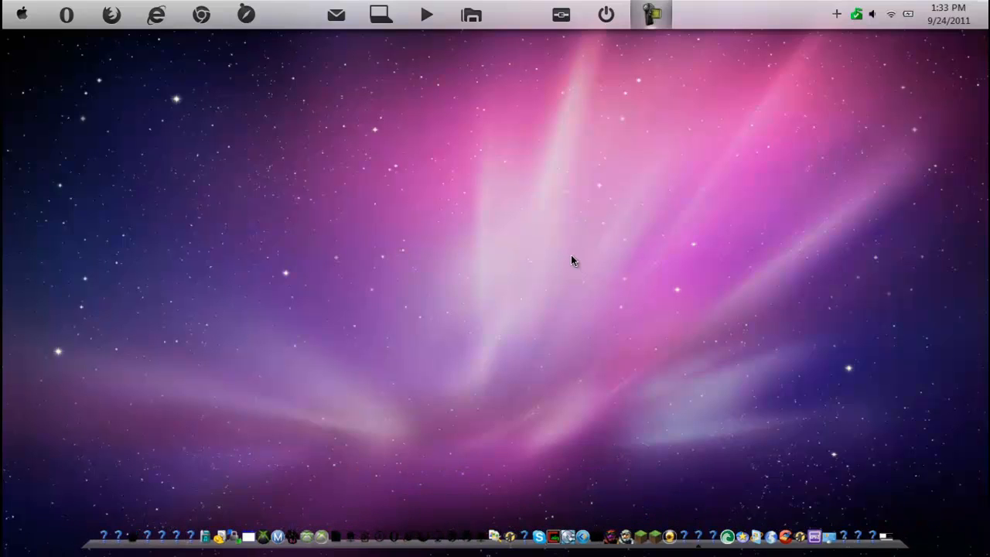
pyautogui.moveTo(322, 192)
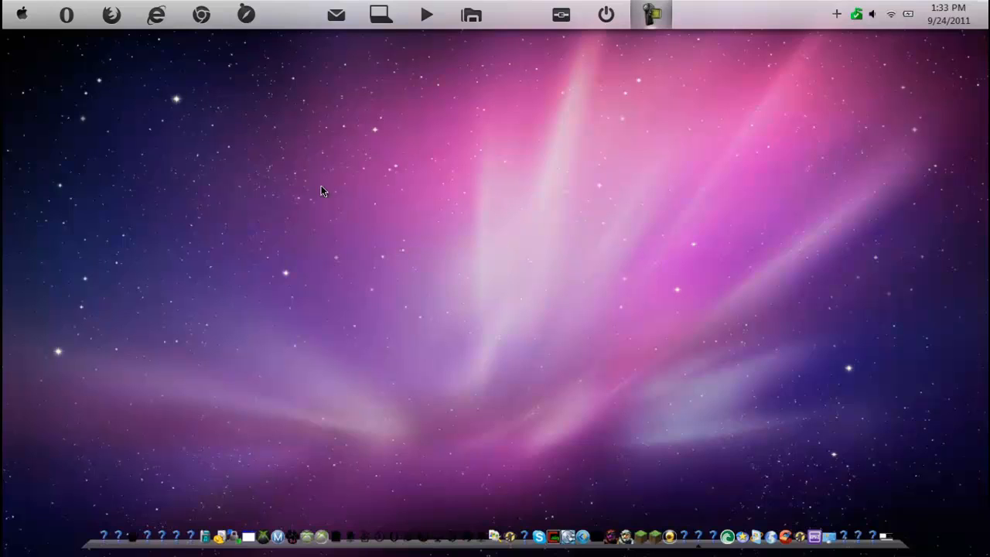
pyautogui.moveTo(358, 14)
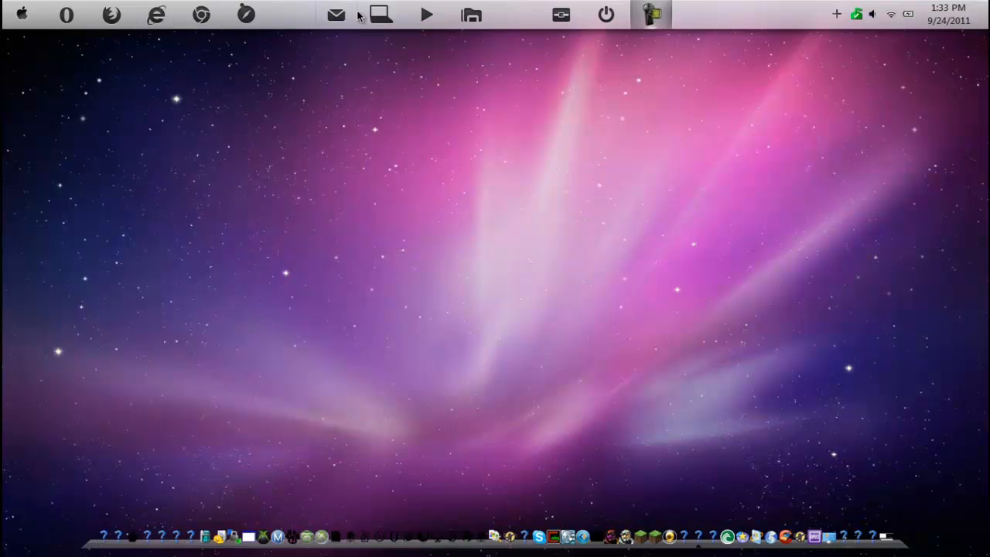
pyautogui.moveTo(811, 45)
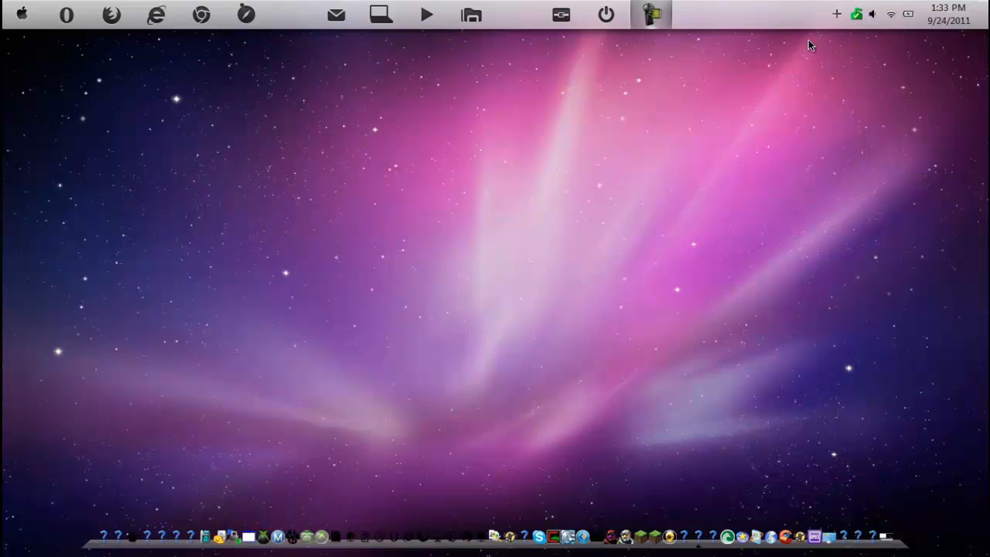
pyautogui.moveTo(885, 74)
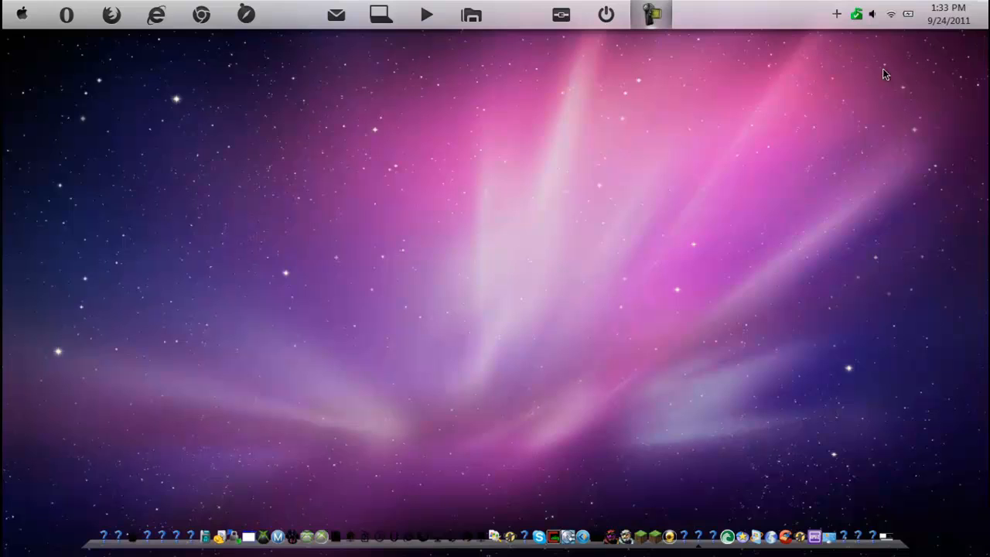
pyautogui.click(946, 14)
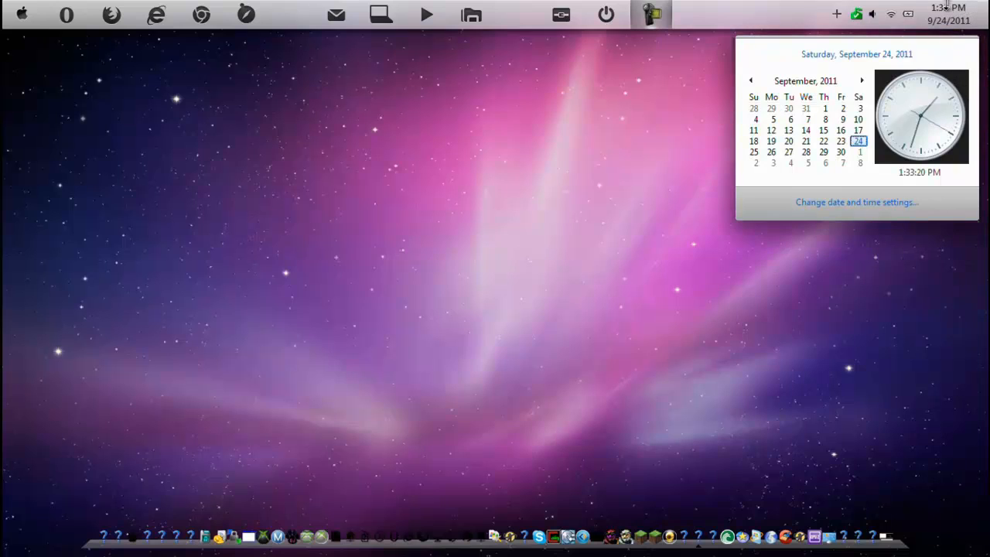
pyautogui.click(835, 15)
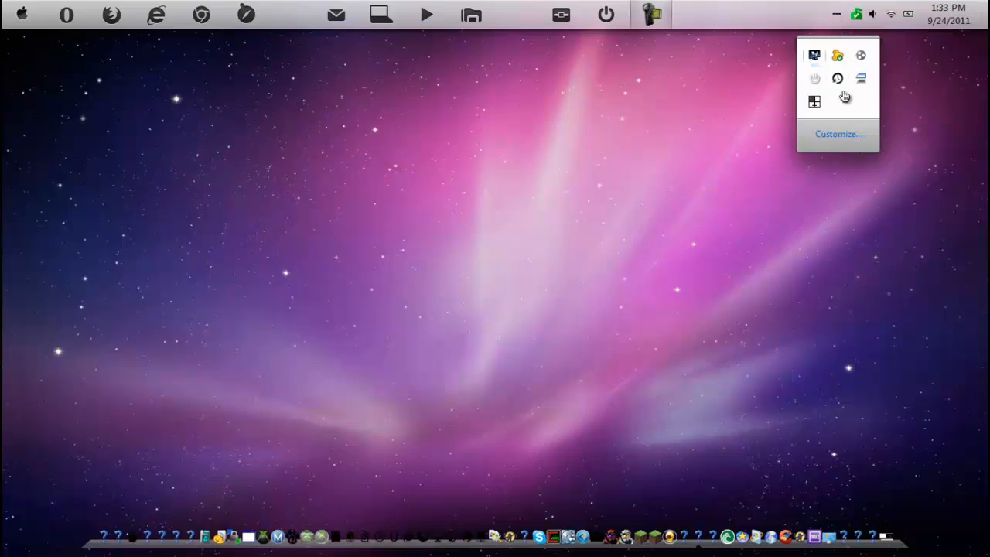
pyautogui.moveTo(733, 128)
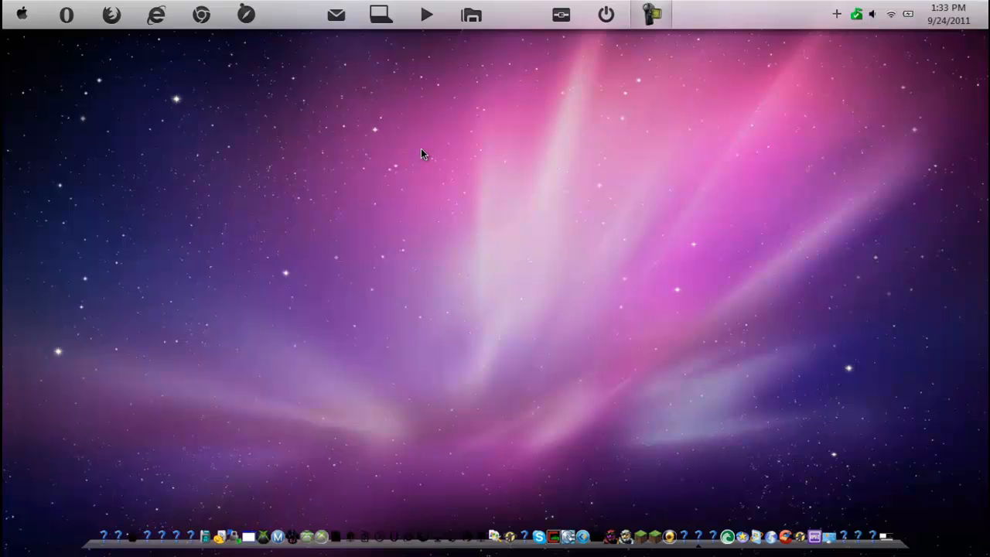
pyautogui.moveTo(198, 77)
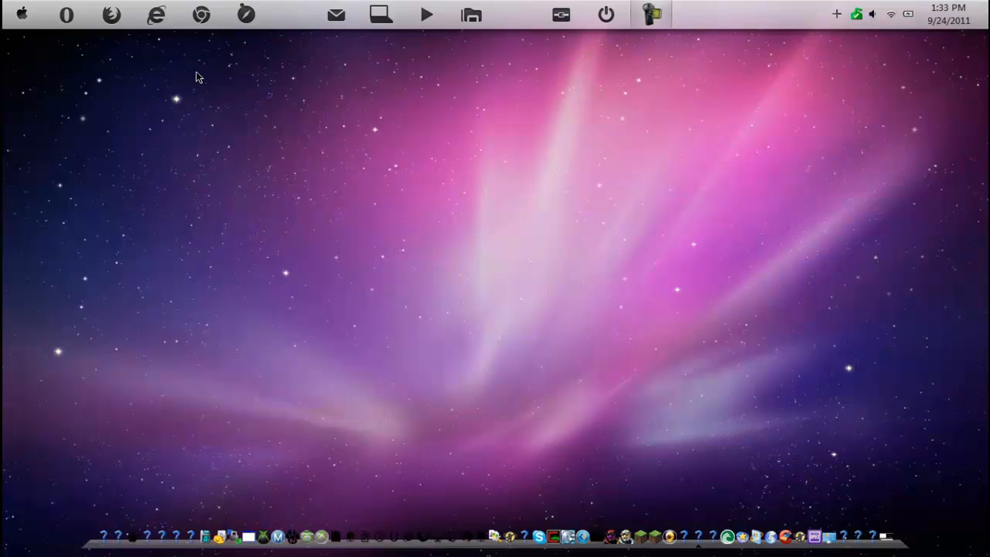
pyautogui.moveTo(178, 123)
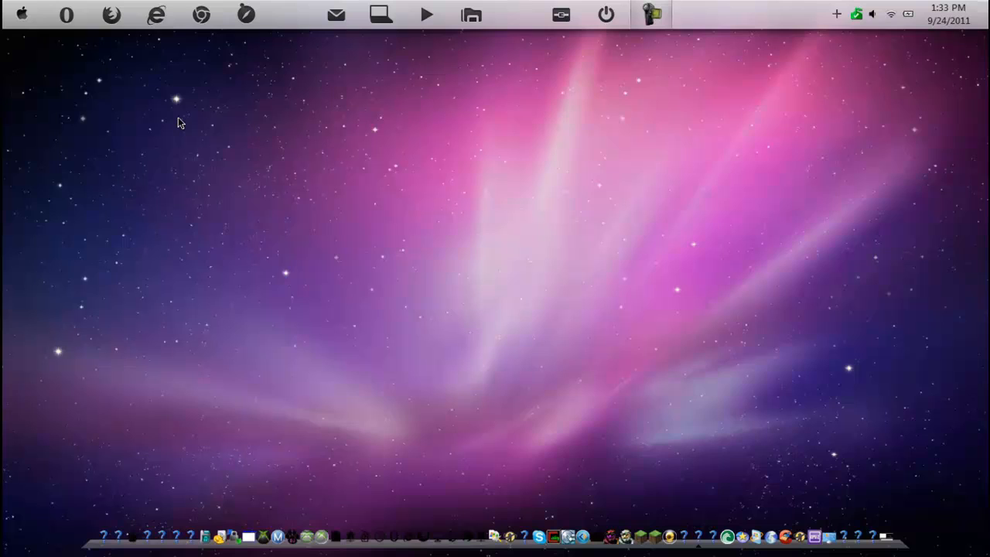
pyautogui.moveTo(191, 31)
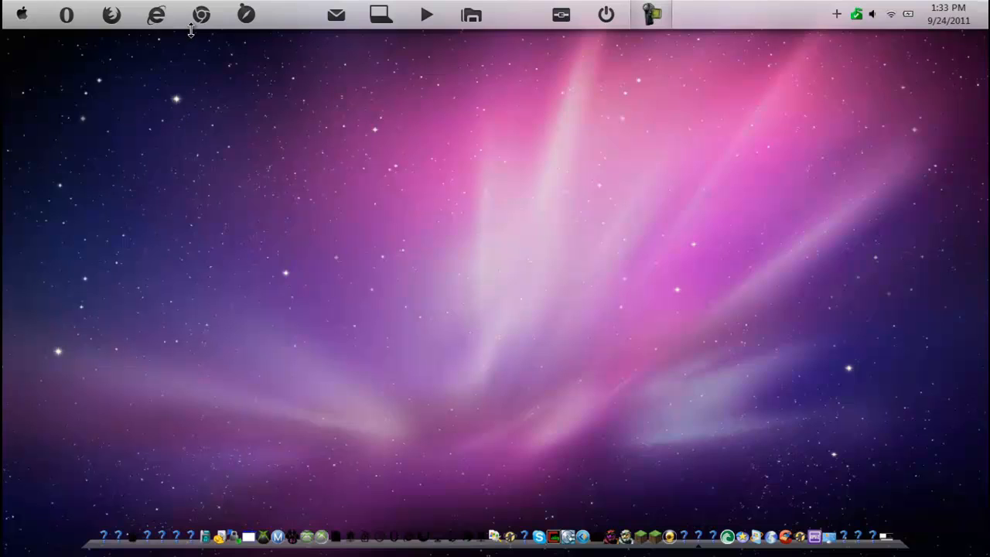
pyautogui.click(201, 15)
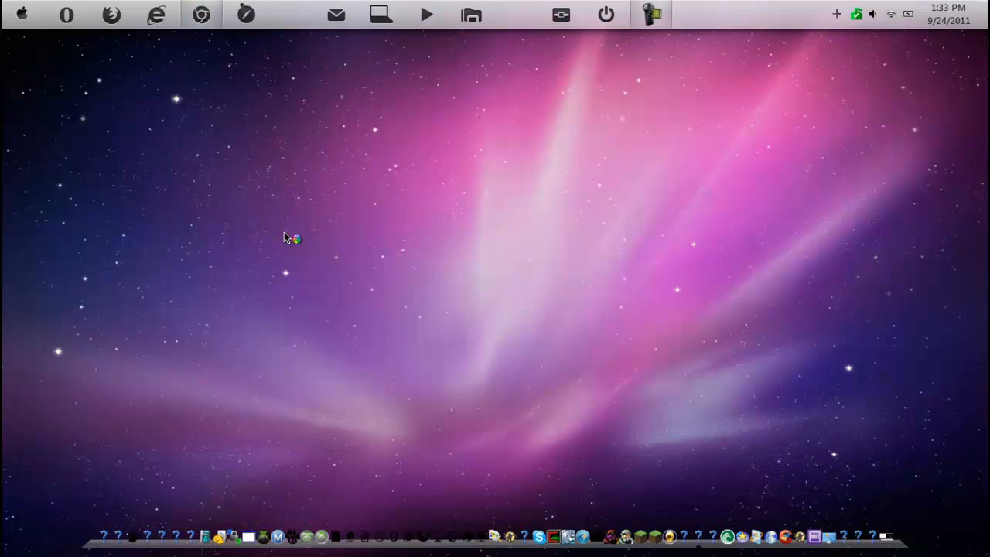
pyautogui.click(201, 14)
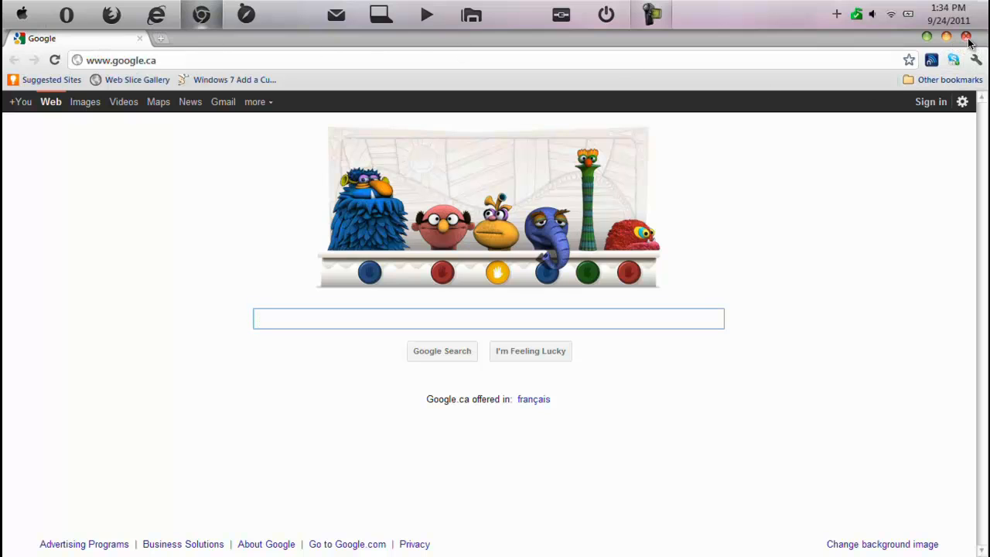
pyautogui.click(488, 319)
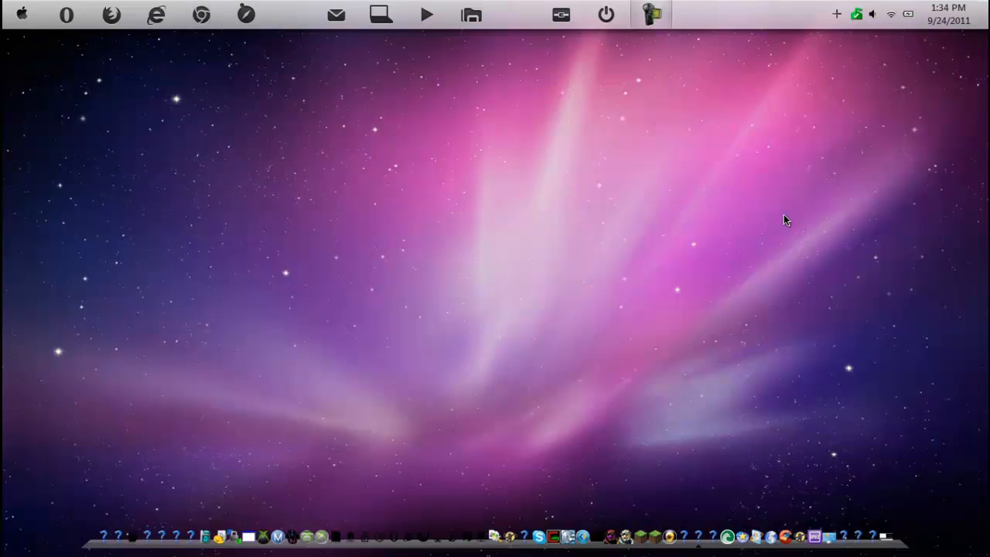
pyautogui.moveTo(264, 148)
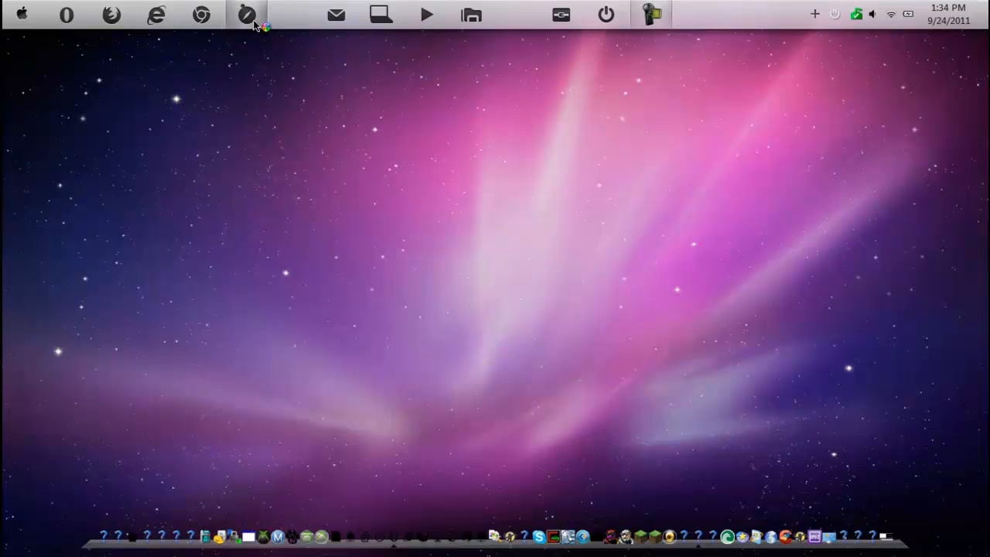
pyautogui.moveTo(492, 117)
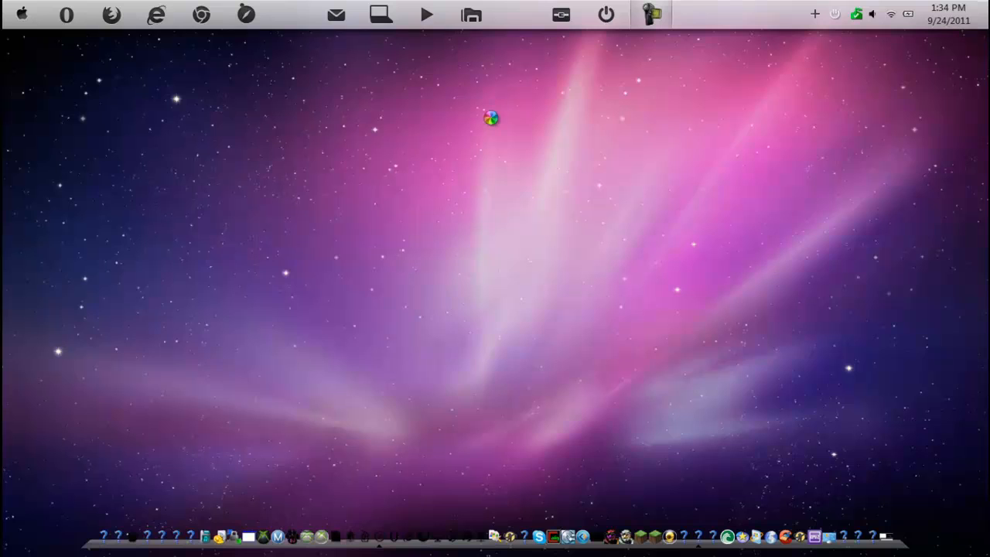
pyautogui.click(695, 14)
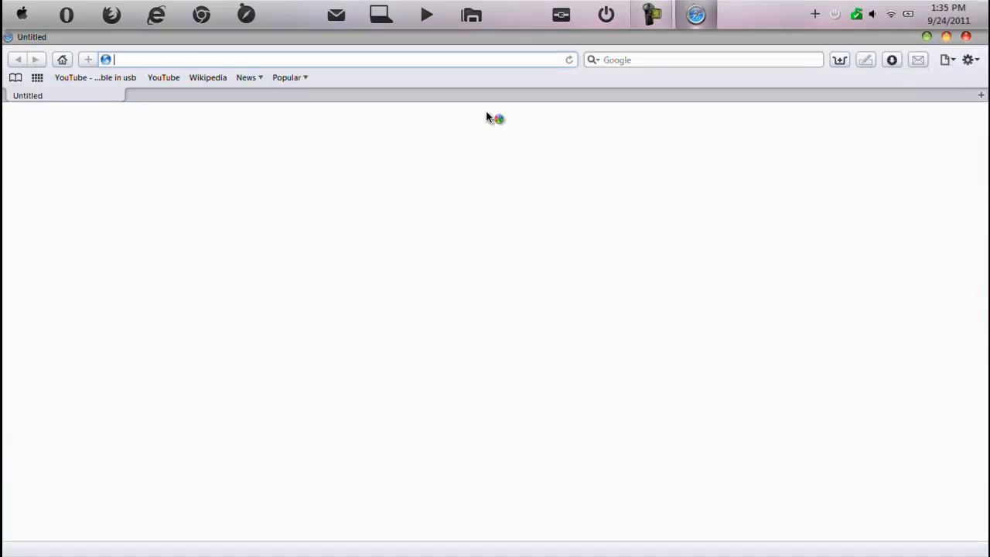
pyautogui.write('http://www.google.ca/')
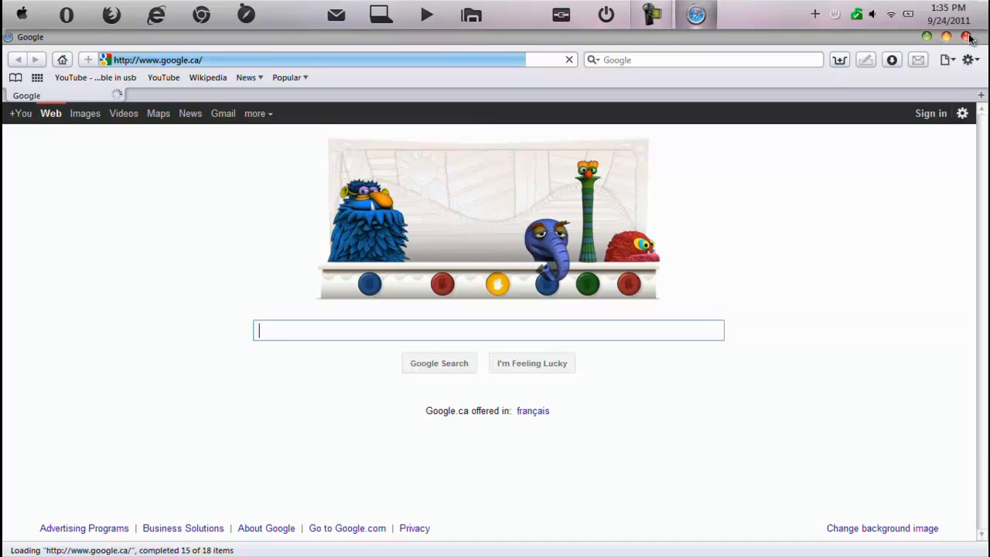
pyautogui.click(969, 37)
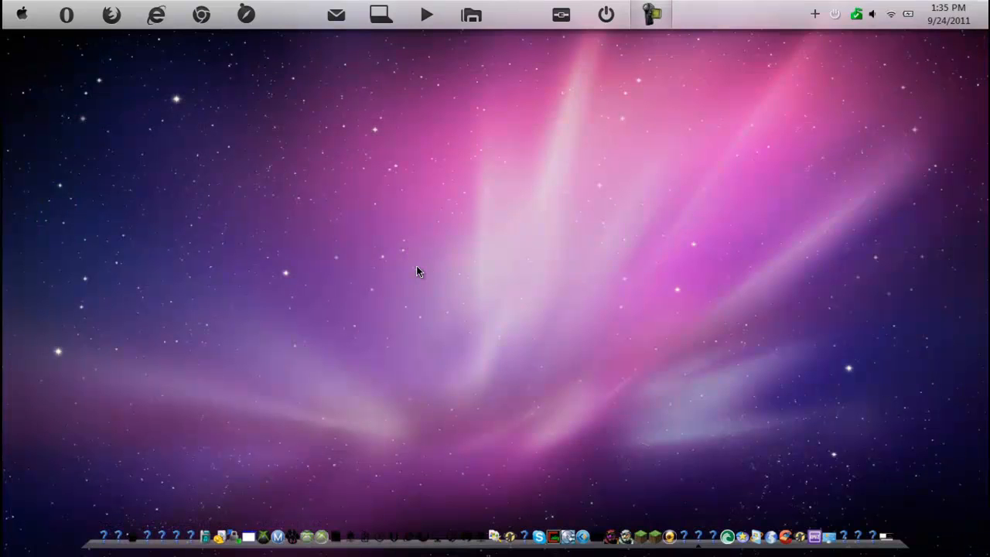
pyautogui.moveTo(56, 100)
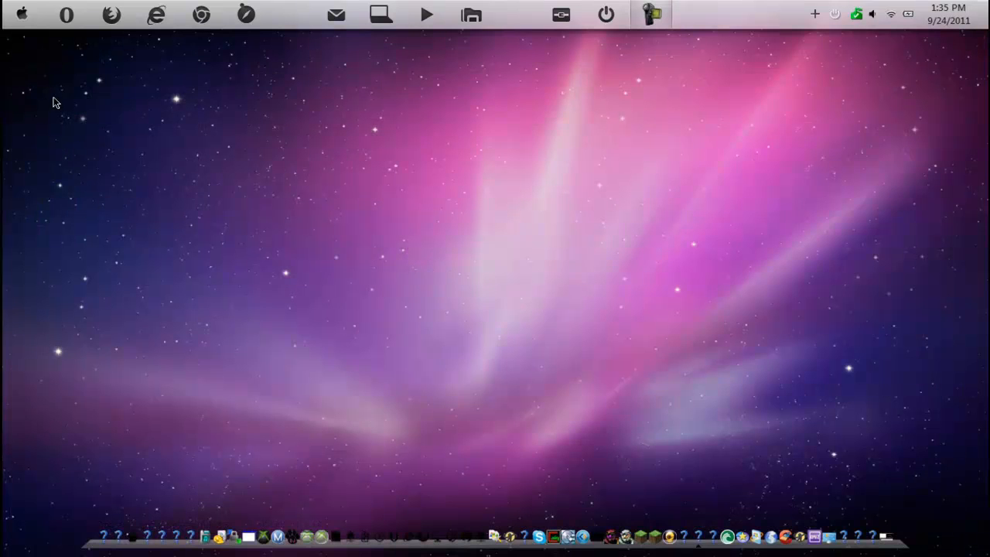
# - Open the themed Start menu, show the power options, expand All Programs and scroll through it
pyautogui.click(22, 14)
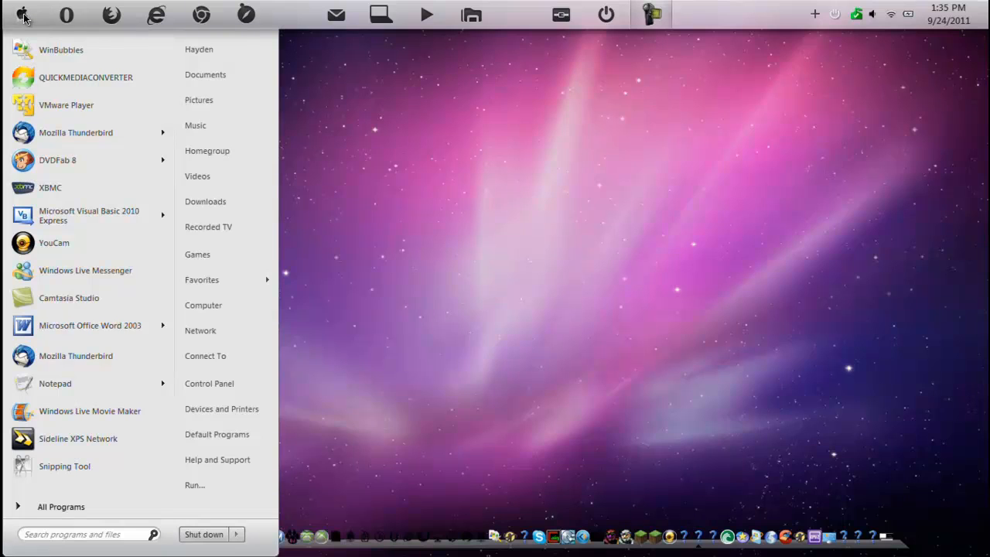
pyautogui.moveTo(86, 77)
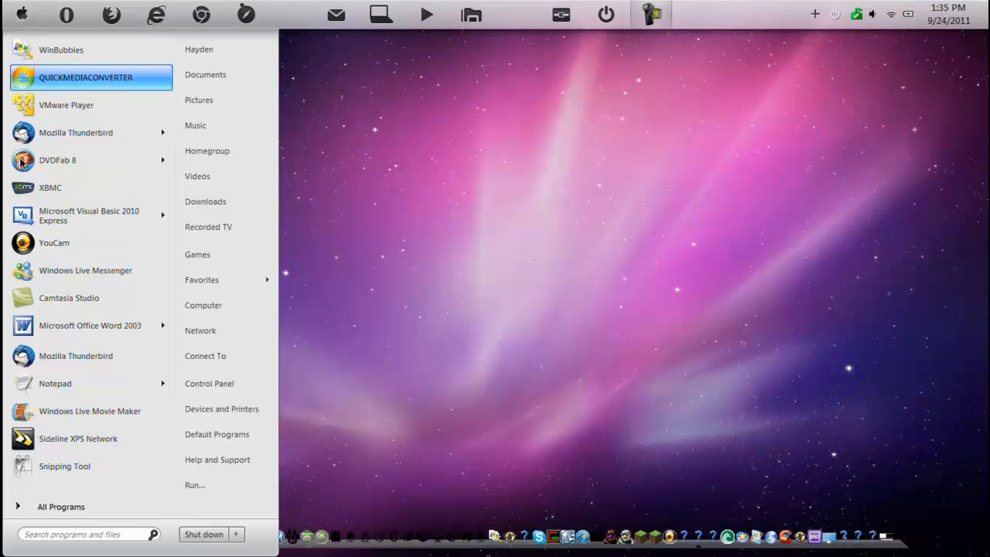
pyautogui.moveTo(204, 535)
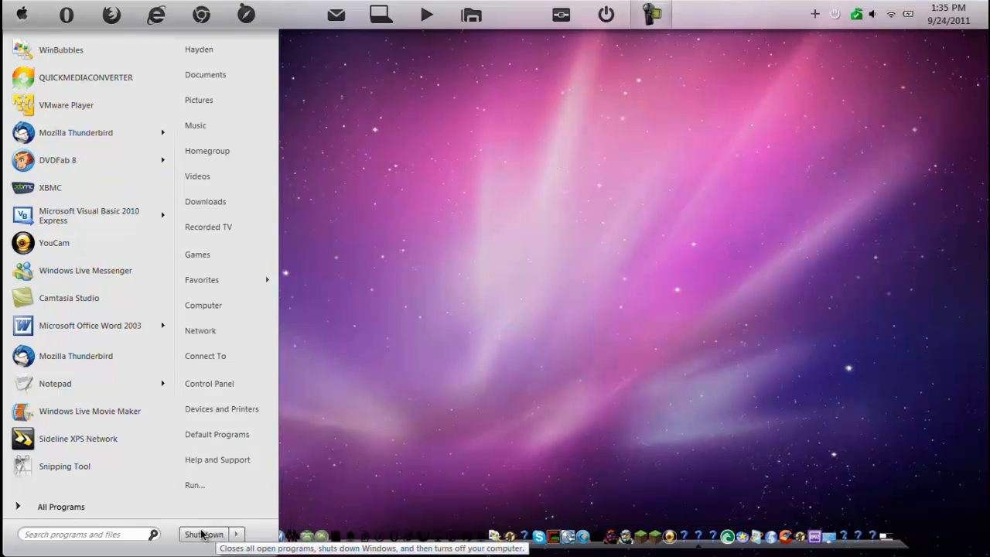
pyautogui.click(236, 535)
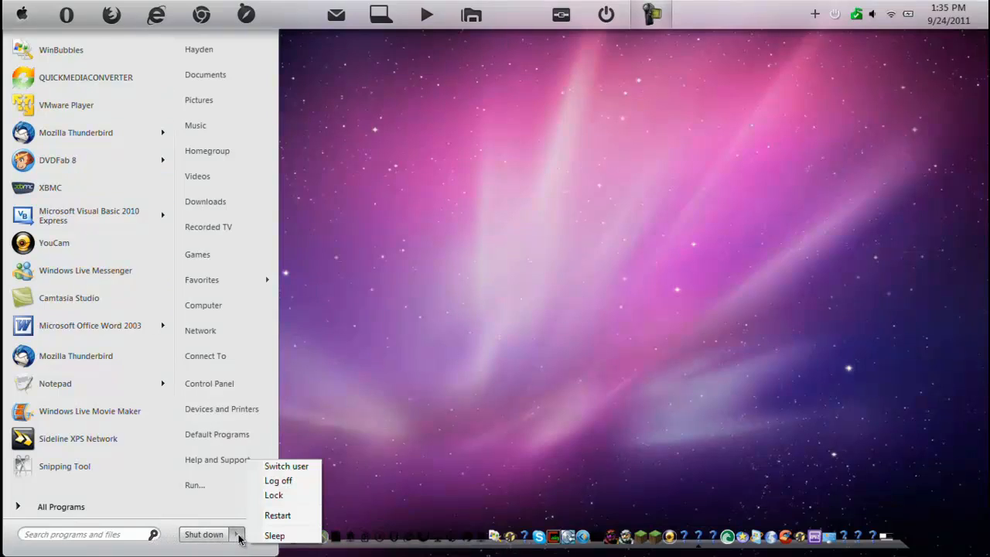
pyautogui.moveTo(158, 543)
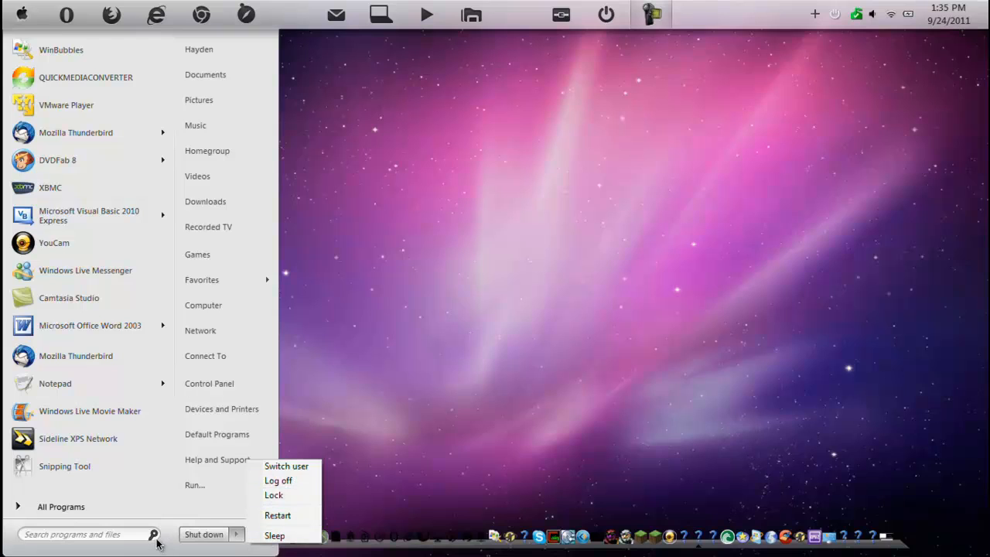
pyautogui.click(60, 507)
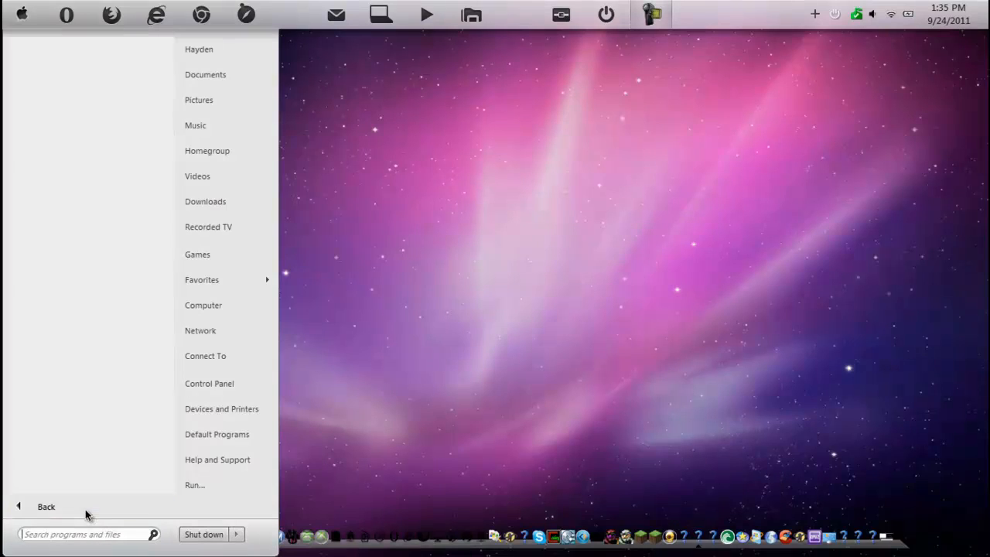
pyautogui.click(46, 508)
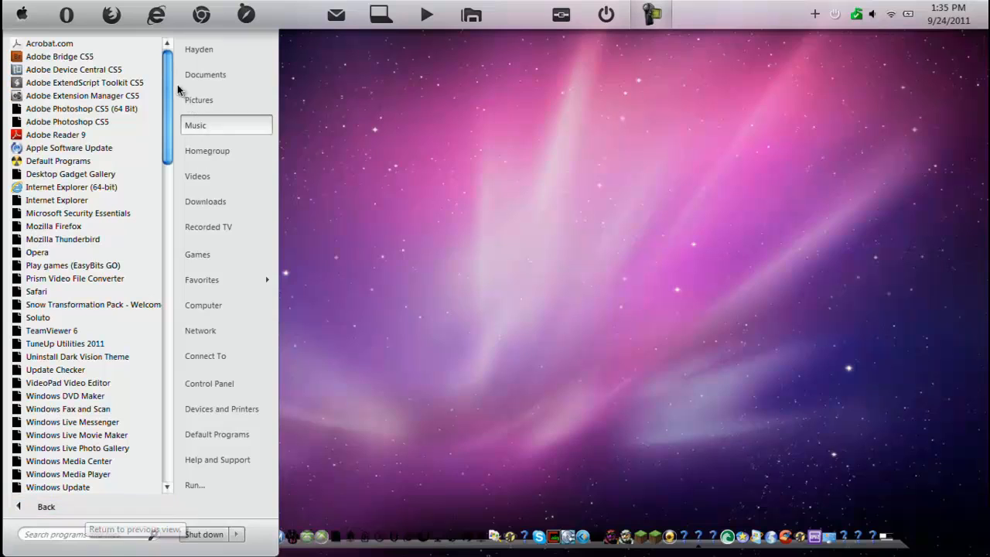
pyautogui.scroll(-3)
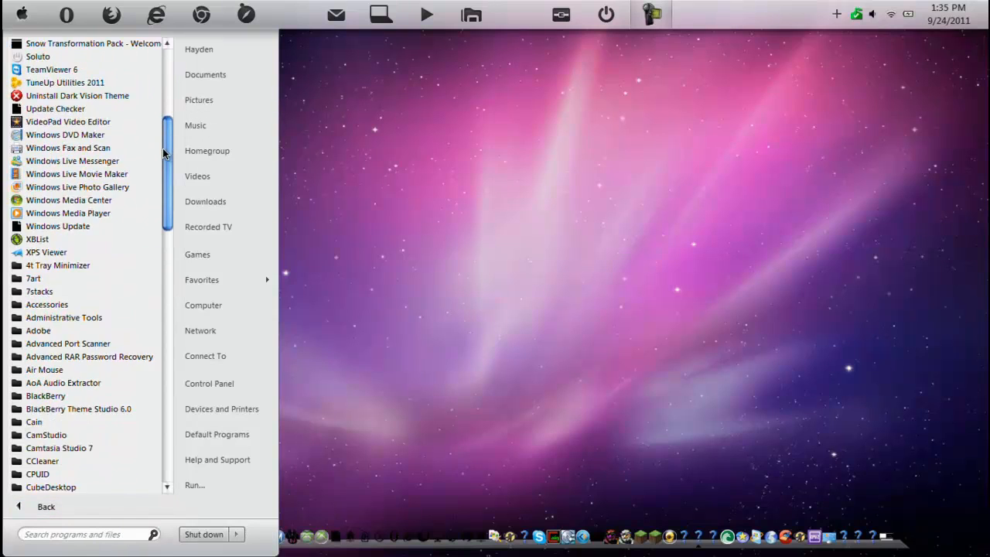
pyautogui.scroll(-3)
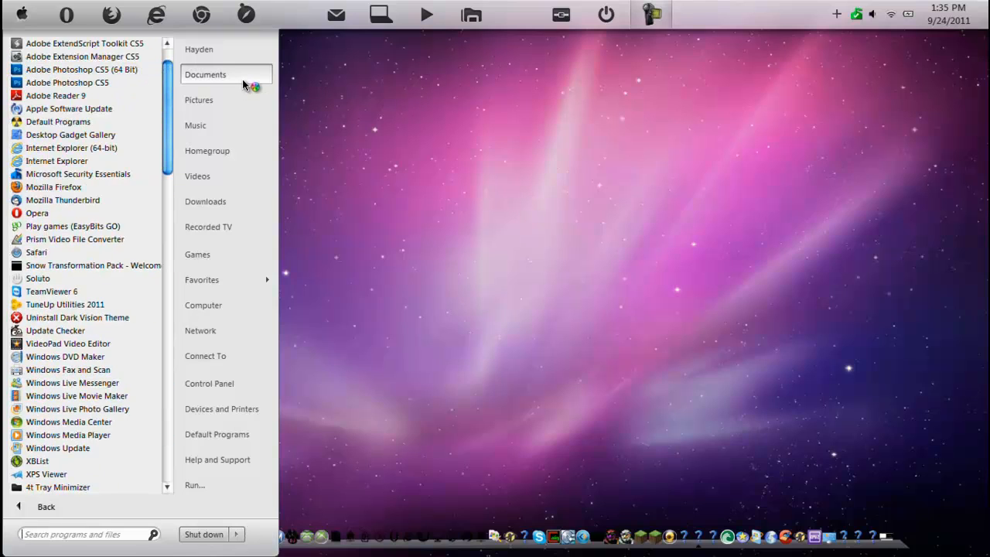
pyautogui.moveTo(423, 171)
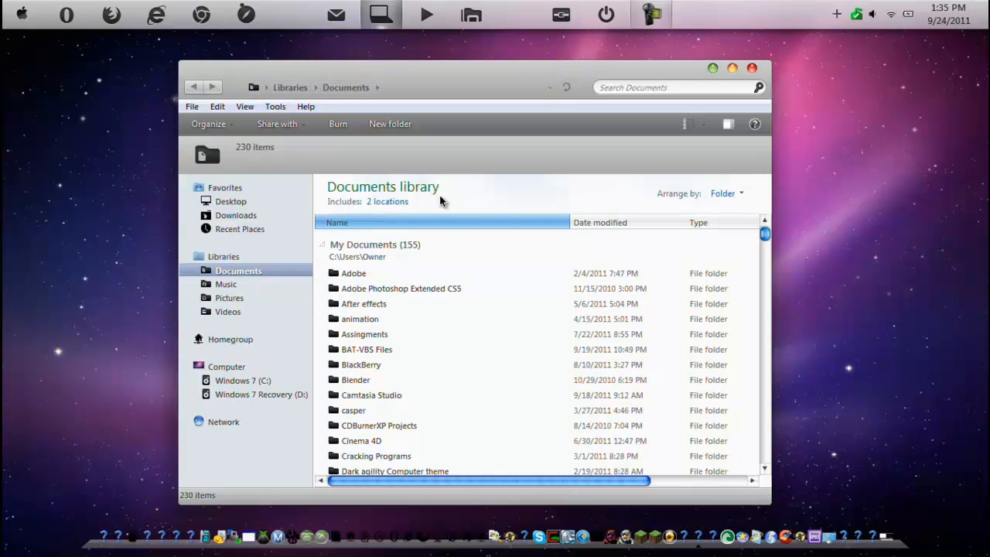
pyautogui.moveTo(501, 442)
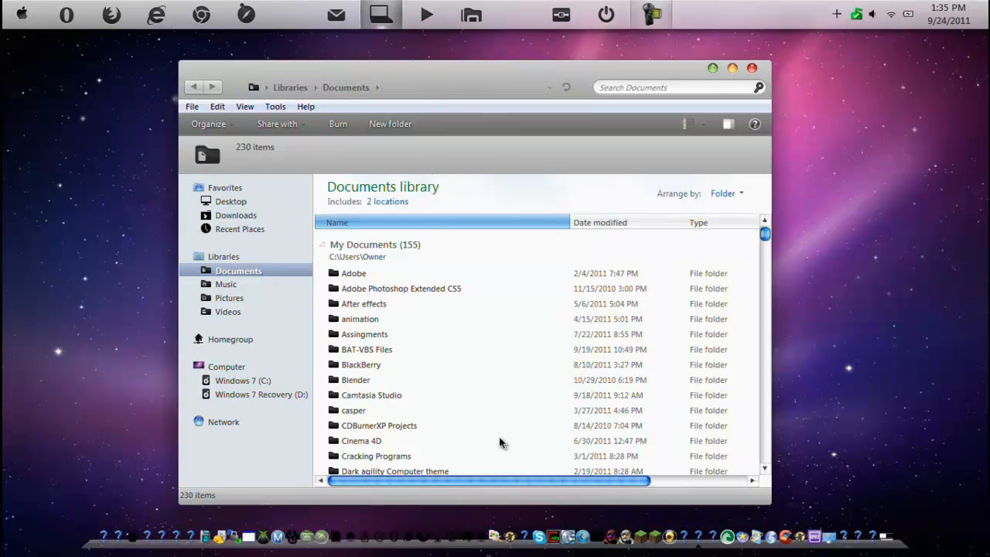
pyautogui.moveTo(523, 136)
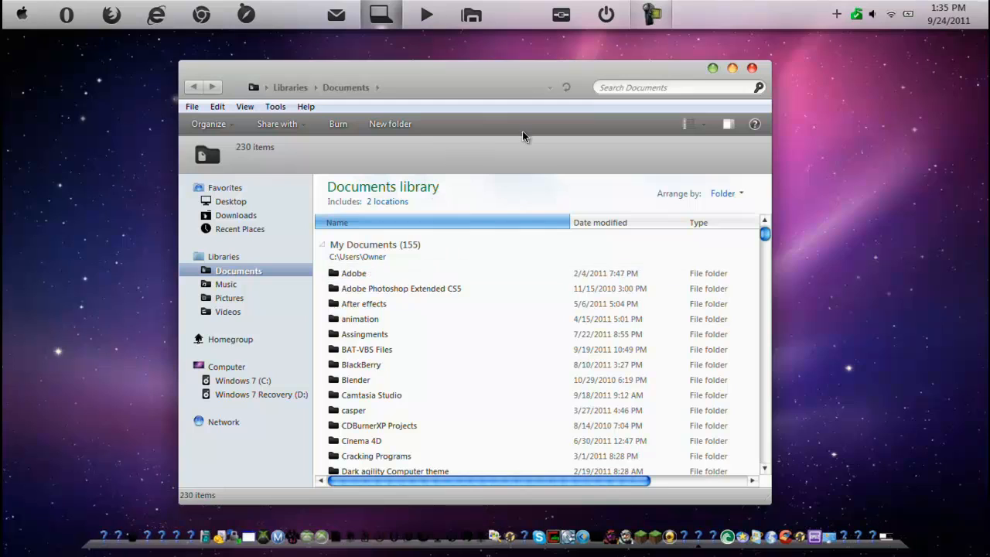
# - Browse the File menu and address bar in Documents, then switch to the Computer view with system summary
pyautogui.click(192, 105)
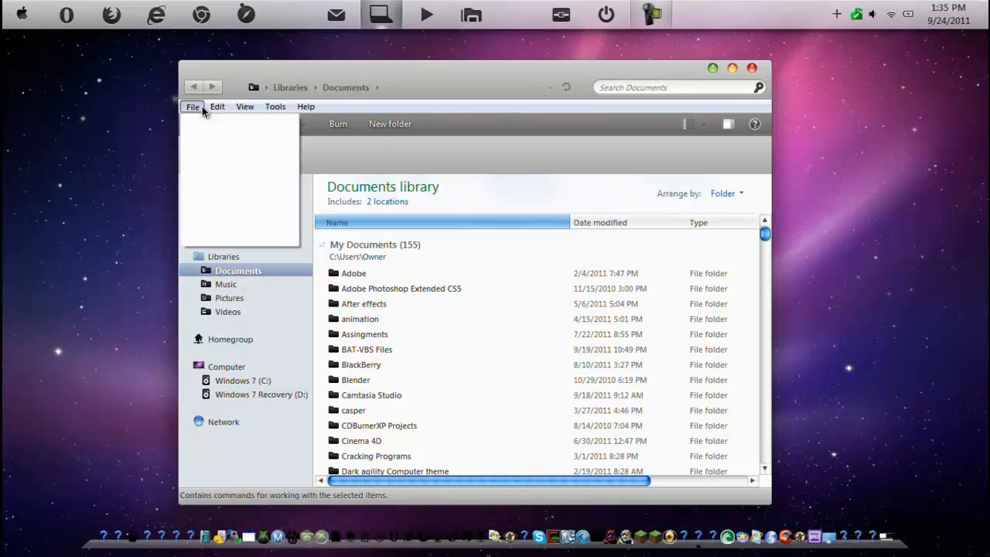
pyautogui.click(217, 105)
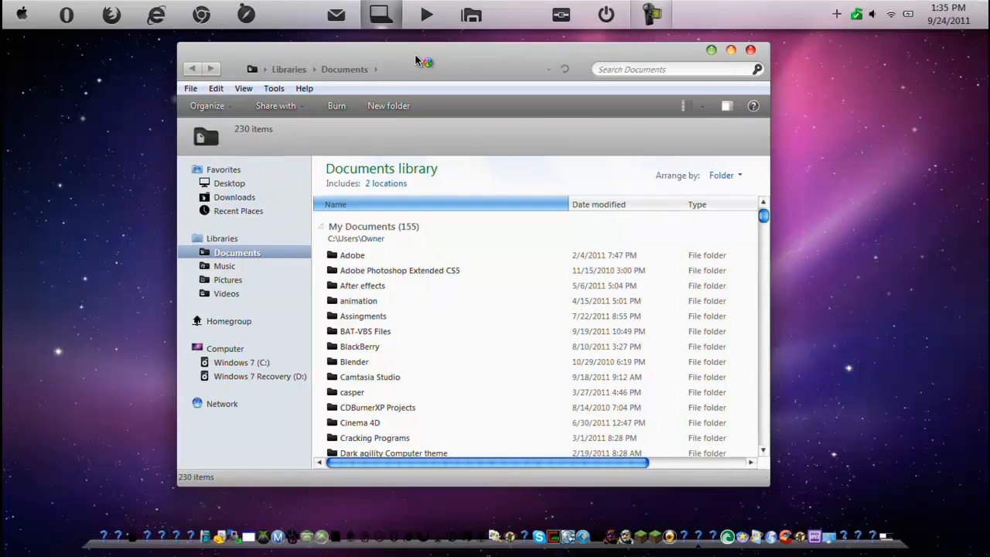
pyautogui.moveTo(285, 62)
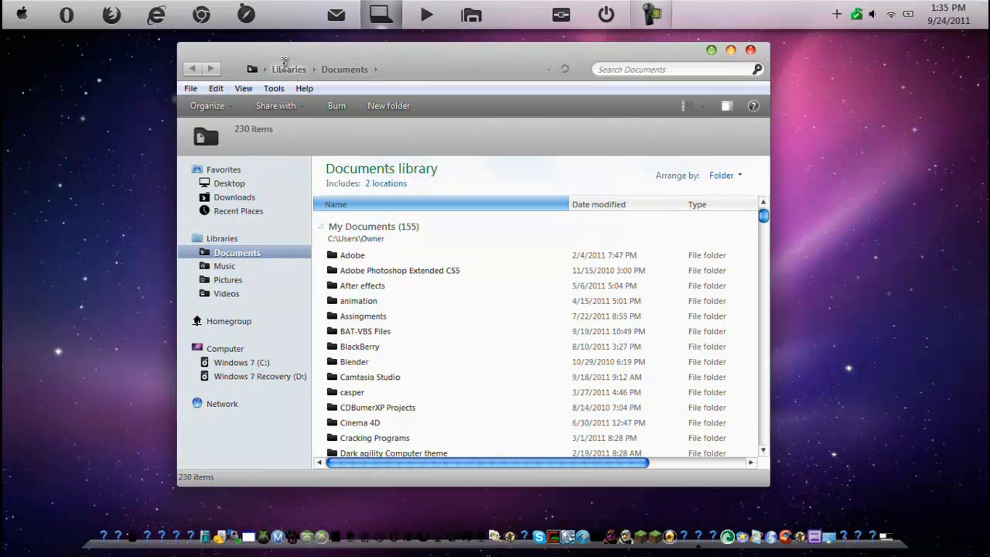
pyautogui.click(288, 68)
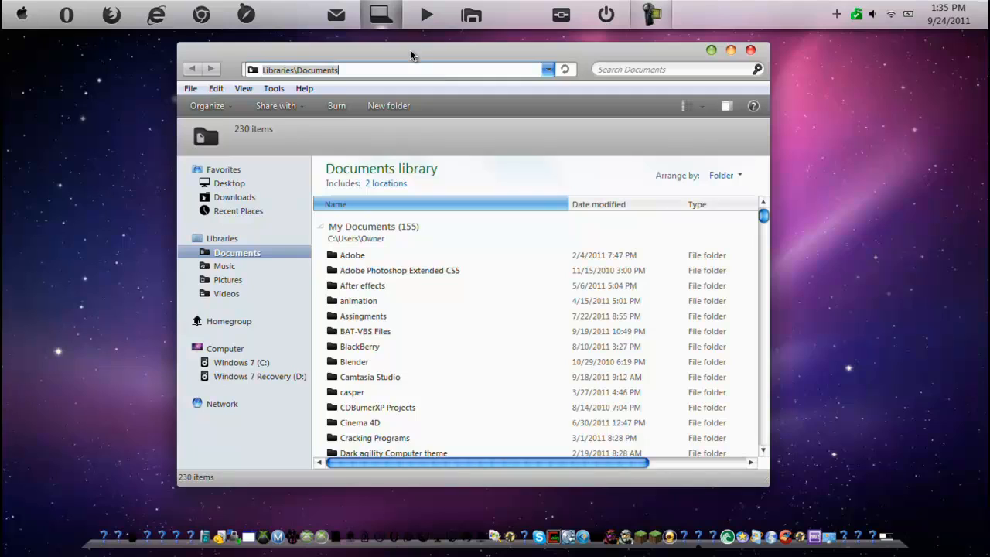
pyautogui.moveTo(402, 105)
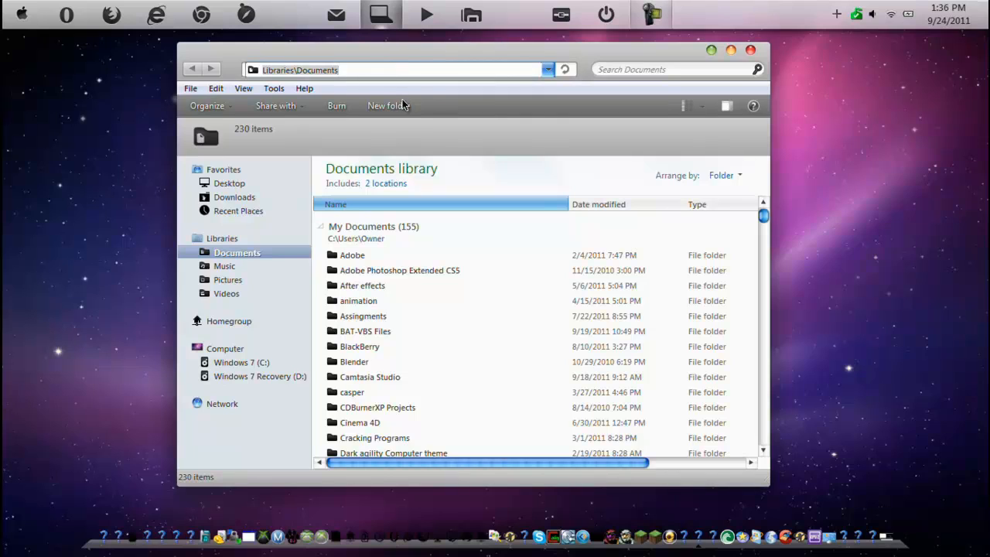
pyautogui.moveTo(662, 80)
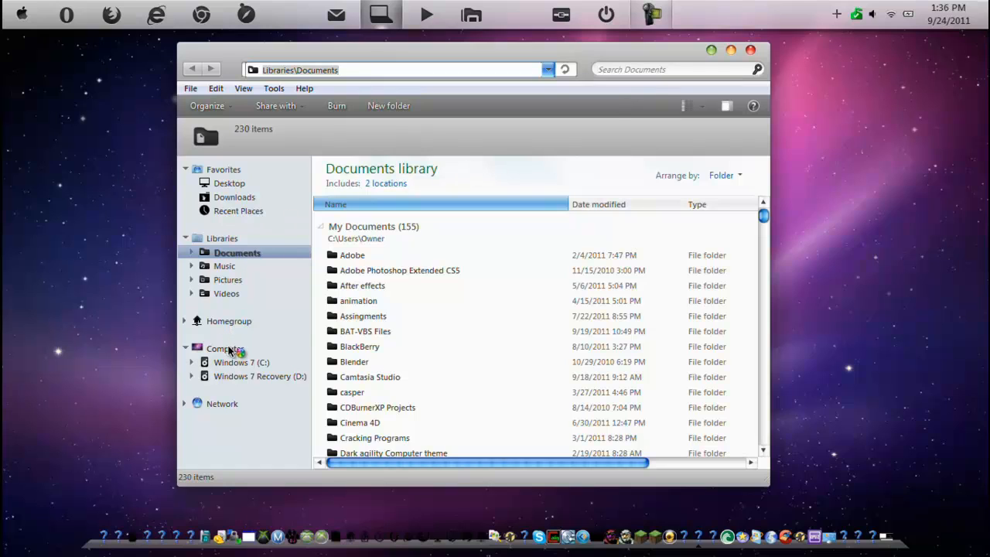
pyautogui.click(226, 348)
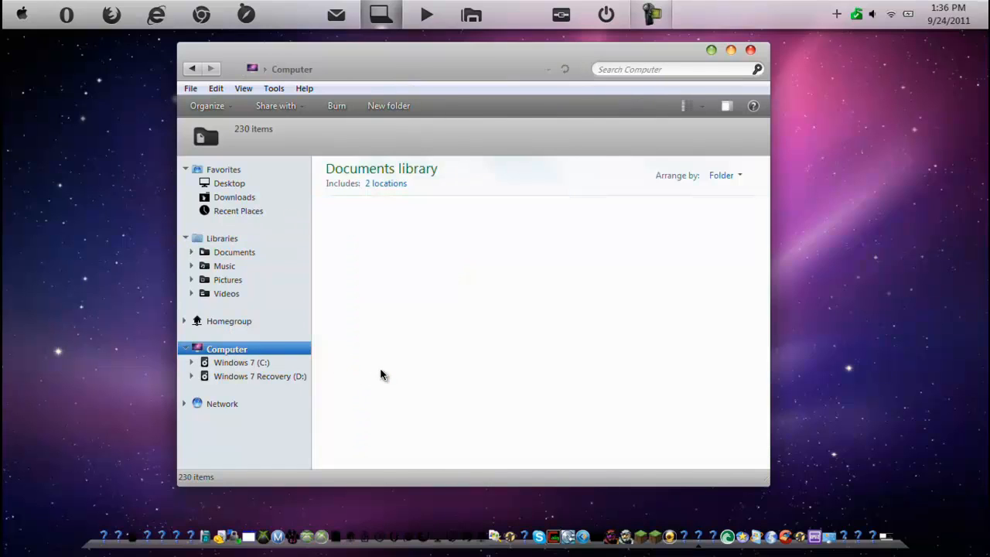
pyautogui.click(226, 349)
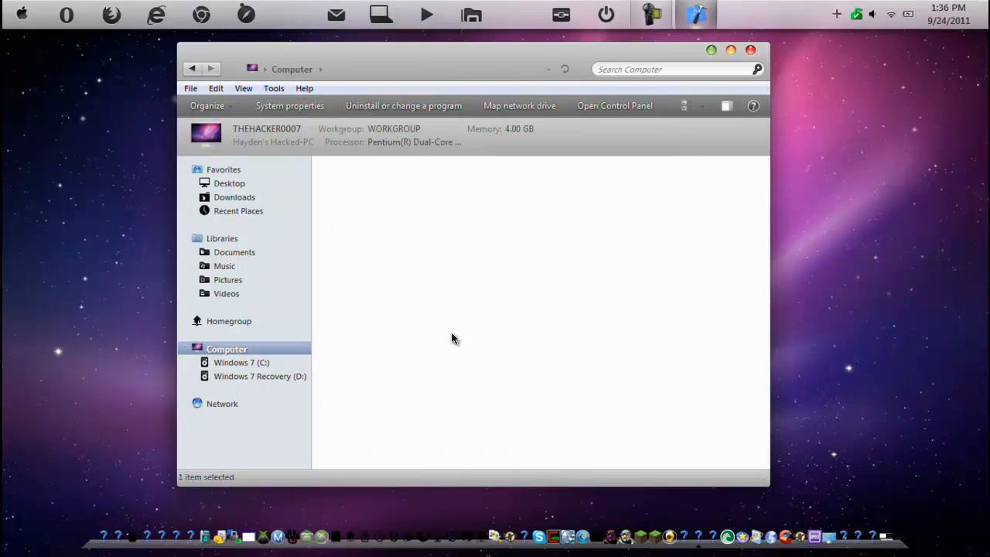
# - Open System properties and scroll through the Windows 7 Ultimate system details
pyautogui.click(290, 105)
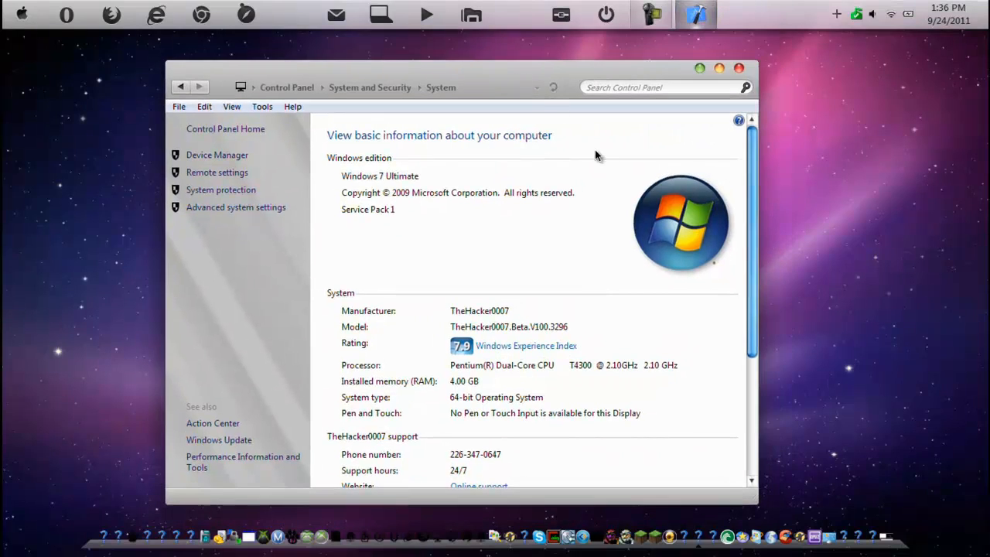
pyautogui.scroll(-3)
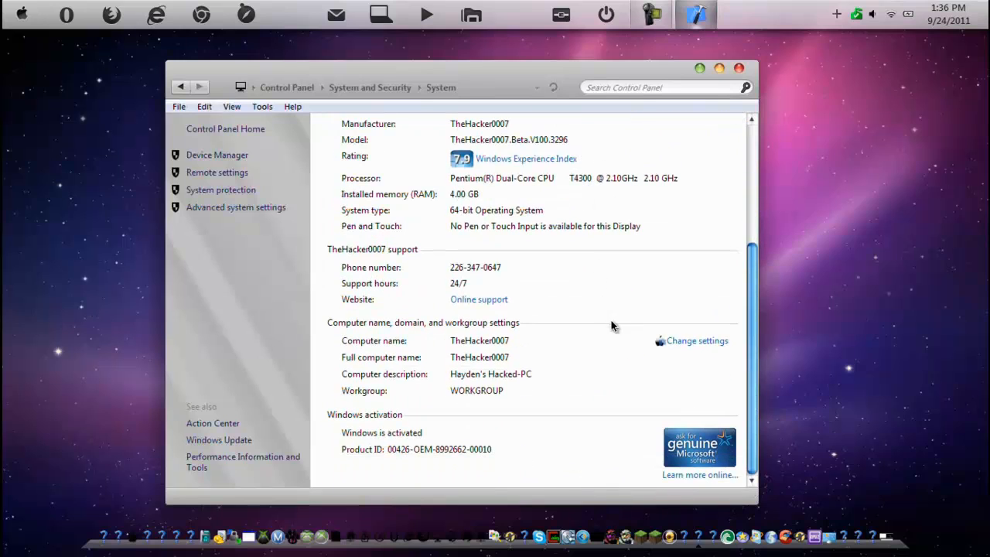
pyautogui.moveTo(662, 348)
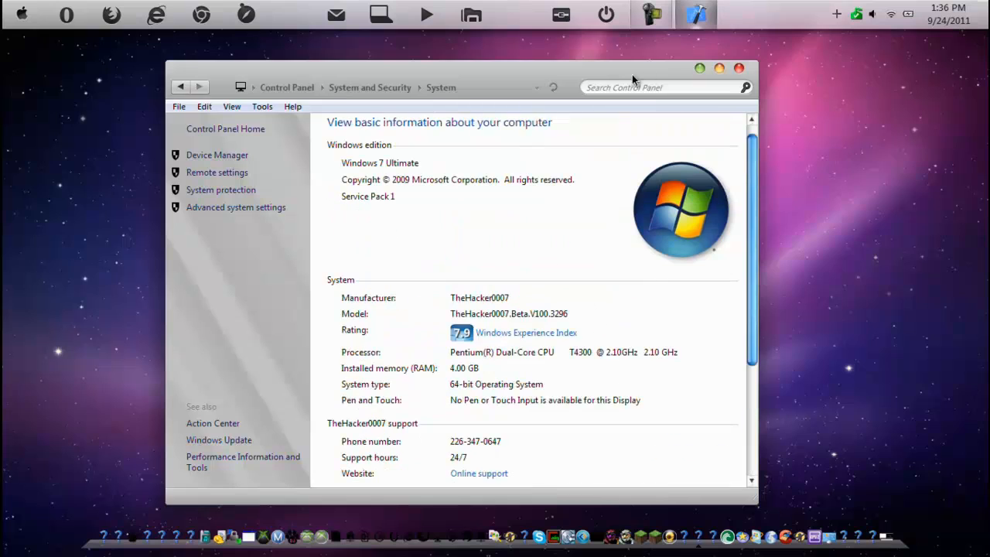
pyautogui.moveTo(279, 121)
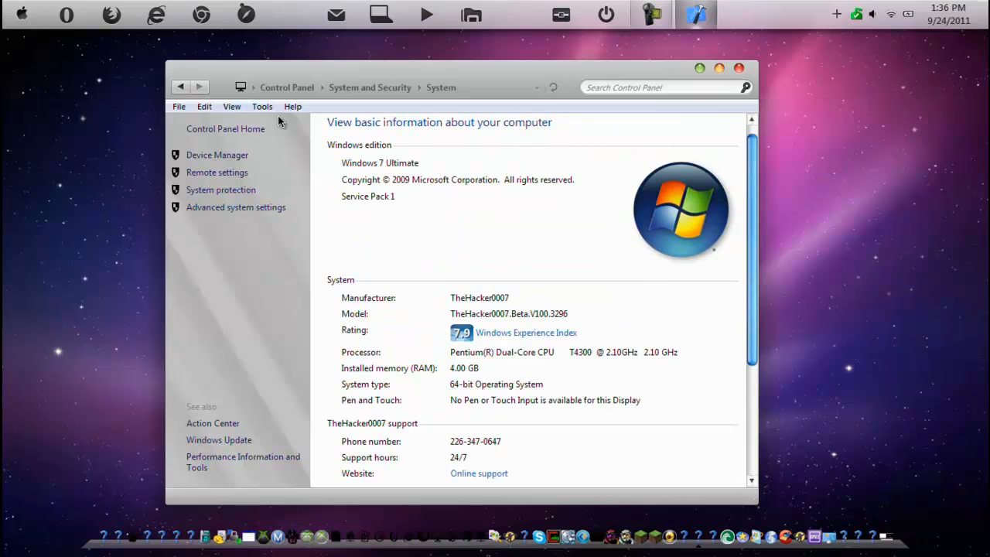
pyautogui.moveTo(291, 319)
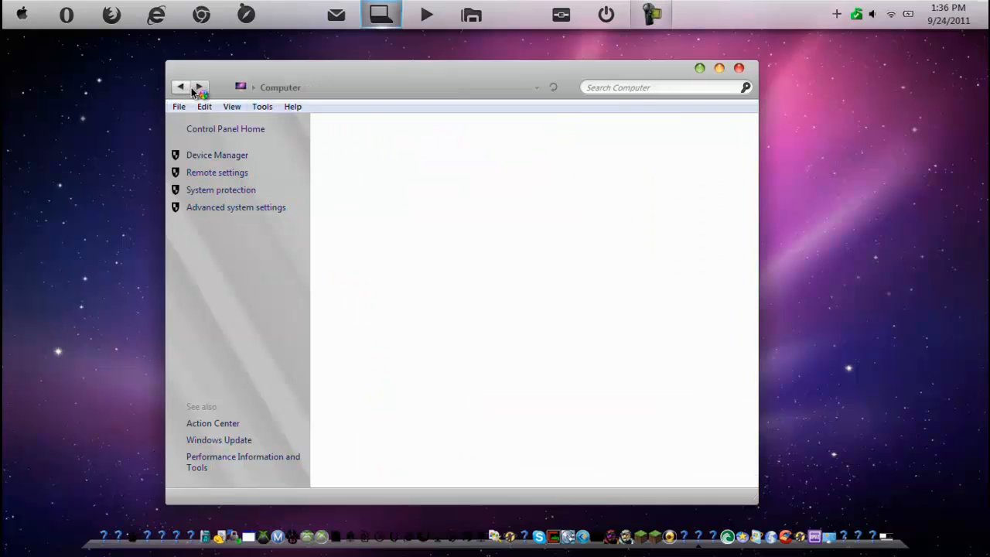
# - Return to the Computer view and show the Control Panel home categories from there
pyautogui.click(179, 86)
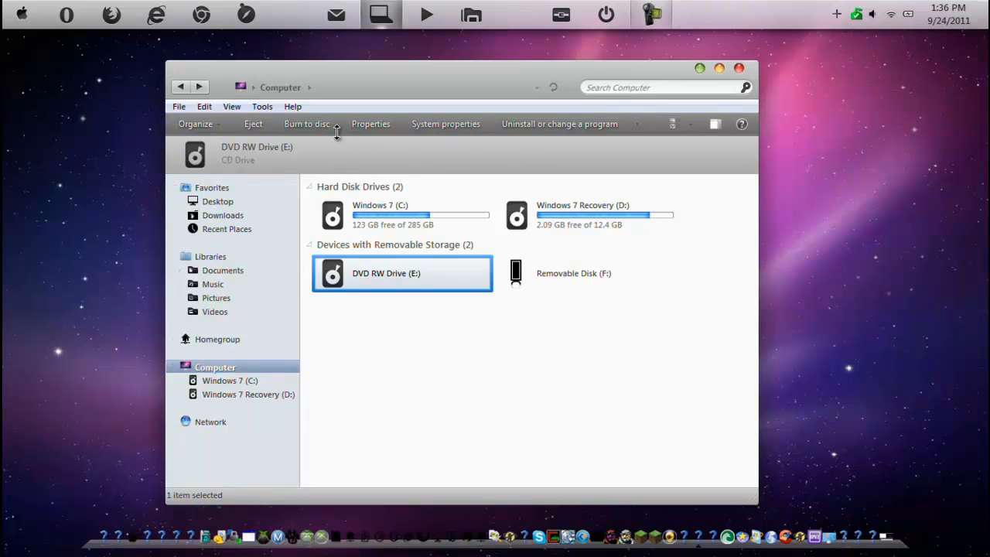
pyautogui.click(560, 124)
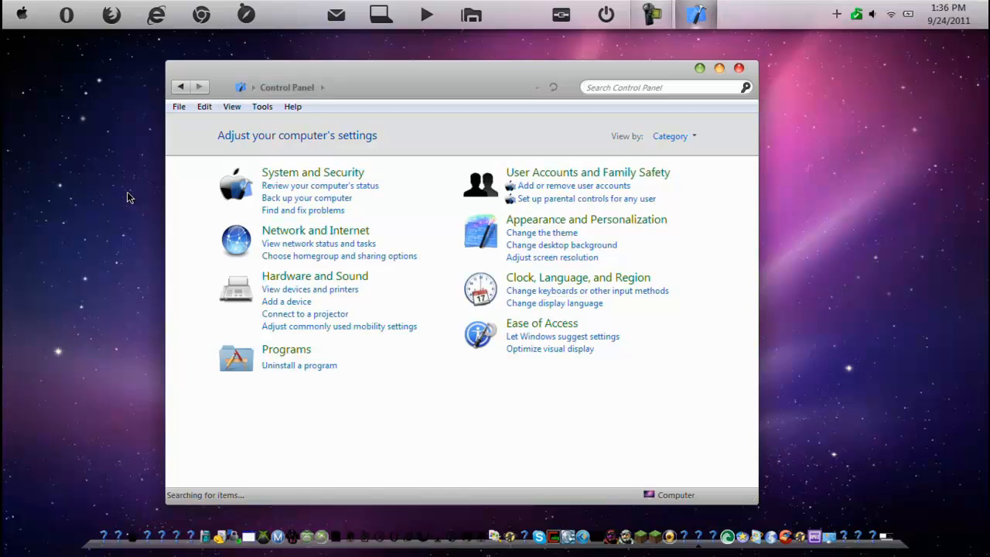
pyautogui.moveTo(556, 343)
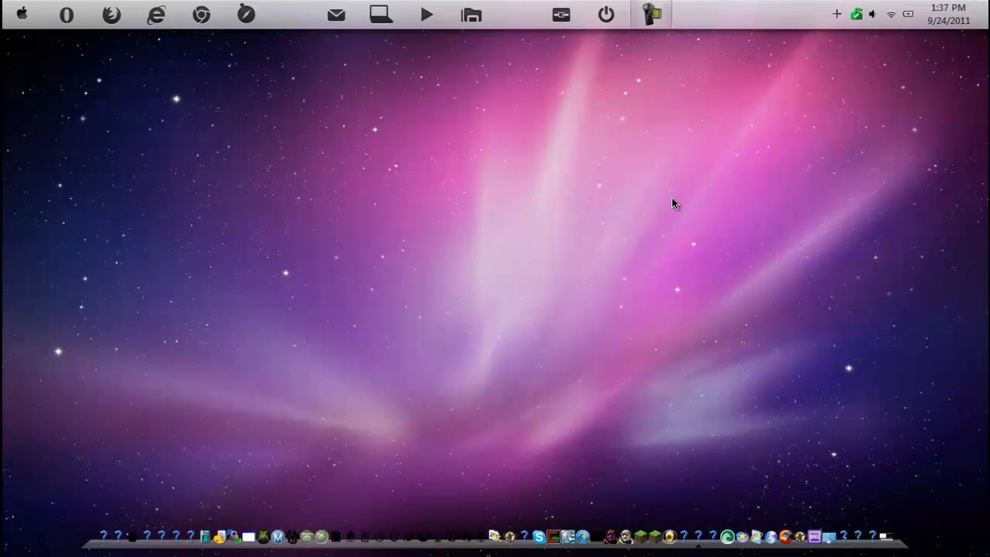
pyautogui.moveTo(693, 210)
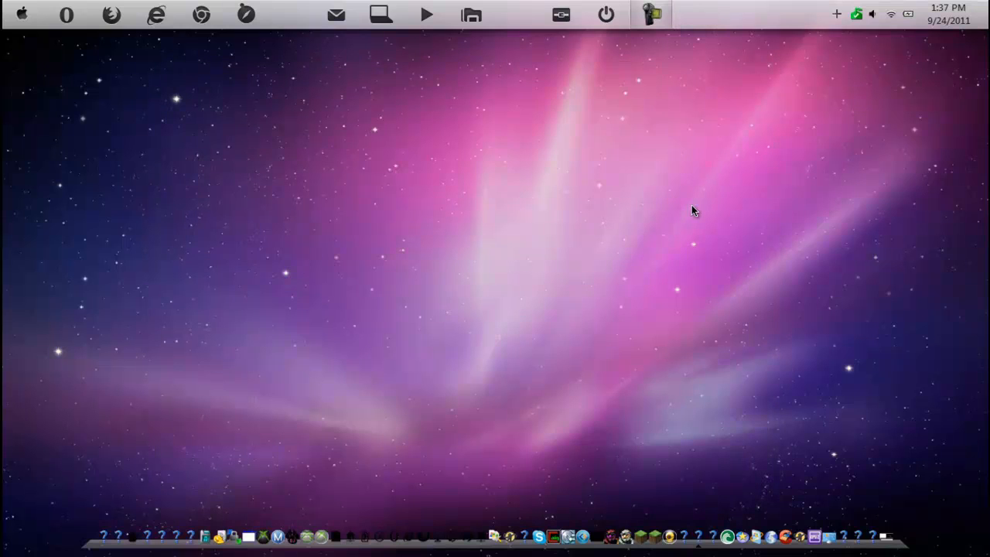